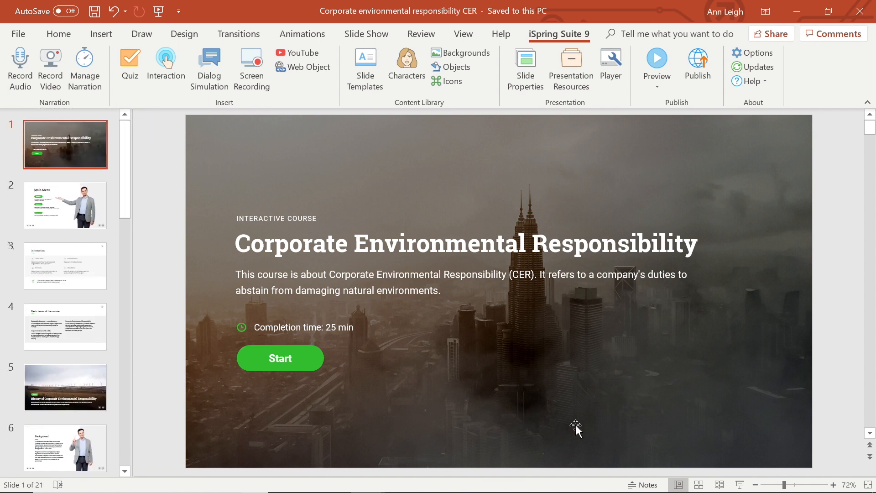
mouse_move(274, 462)
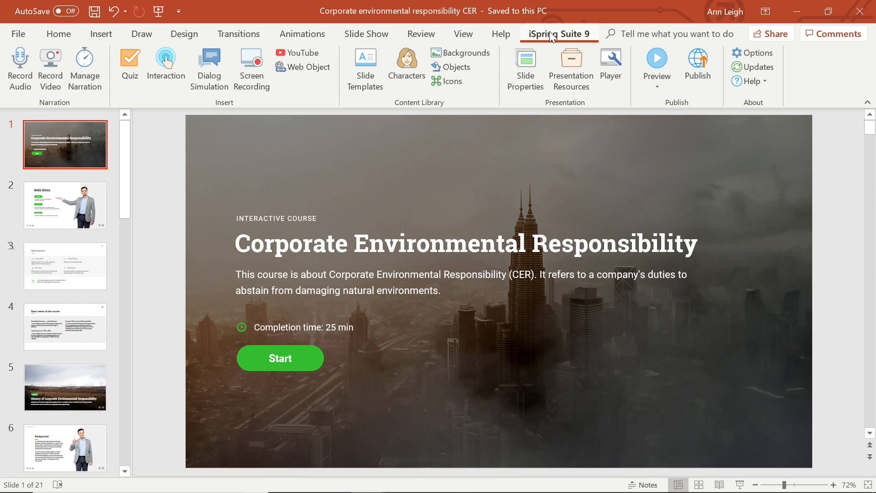
mouse_move(525, 70)
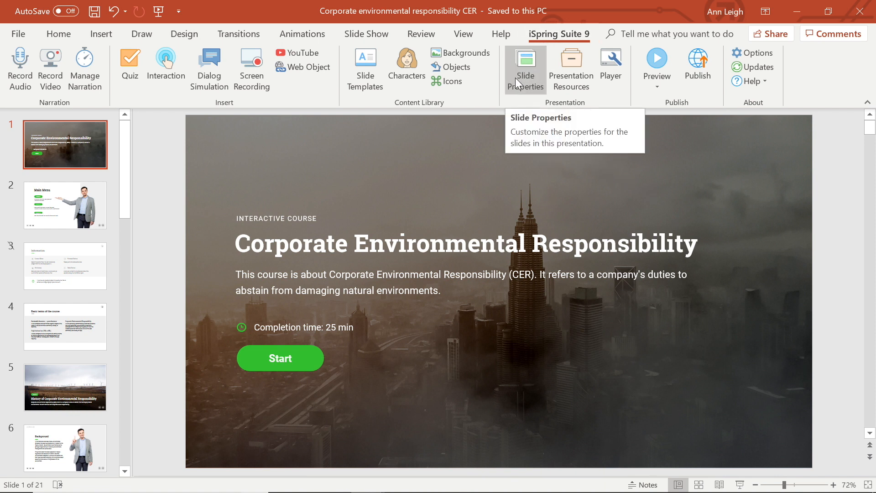
- Open the Slide Properties window listing the course's 21 slides
left_click(524, 69)
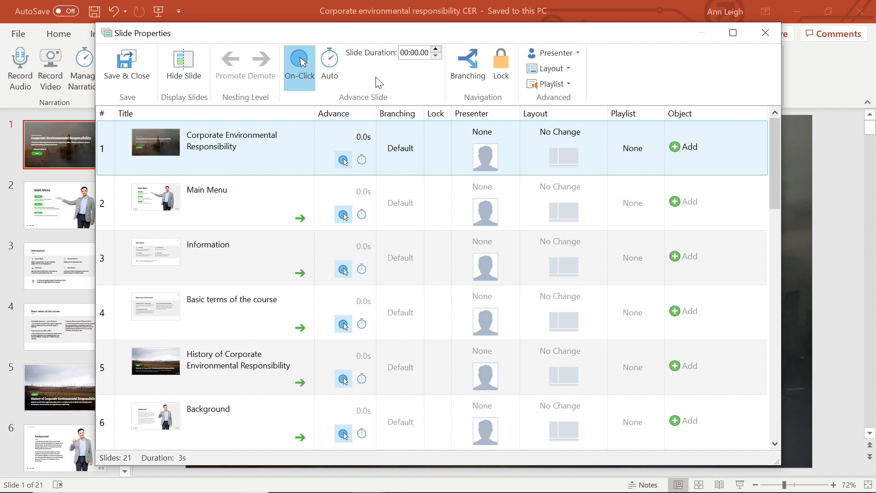
- Rename slide 1 to 'Corporate Environmental Responsibility (CER)' and verify it in the preview outline
left_click(231, 140)
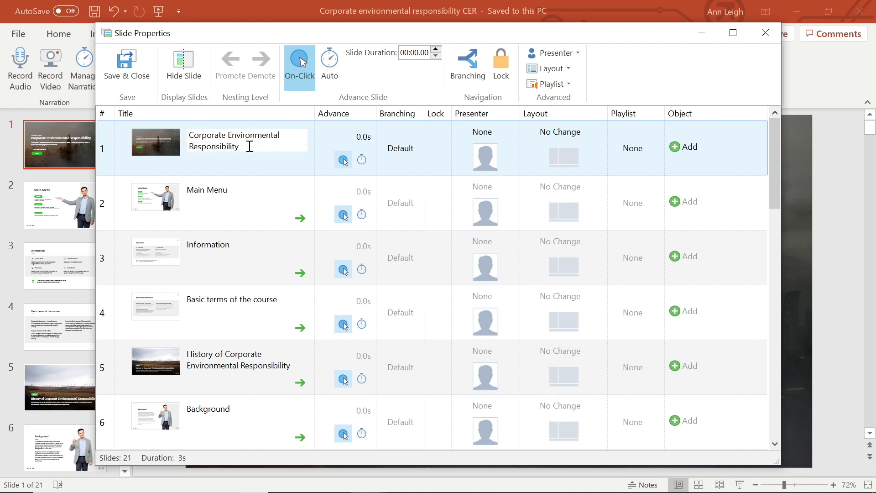
key("f2")
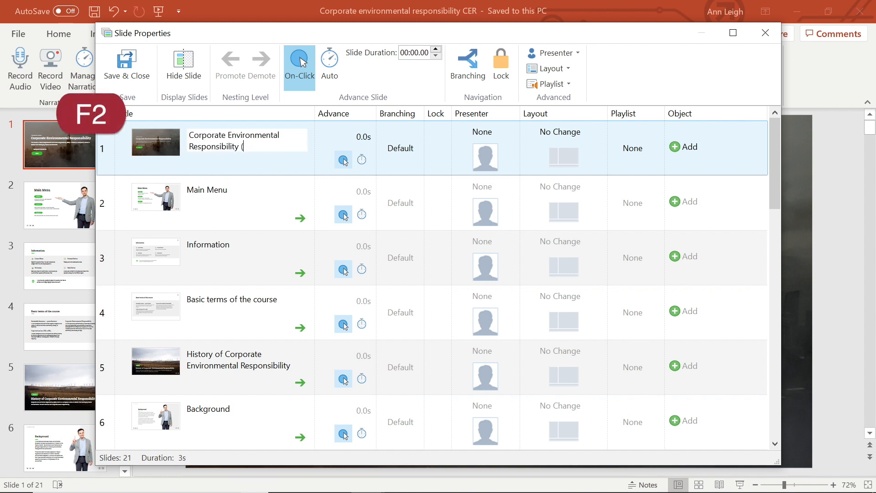
type("CER)")
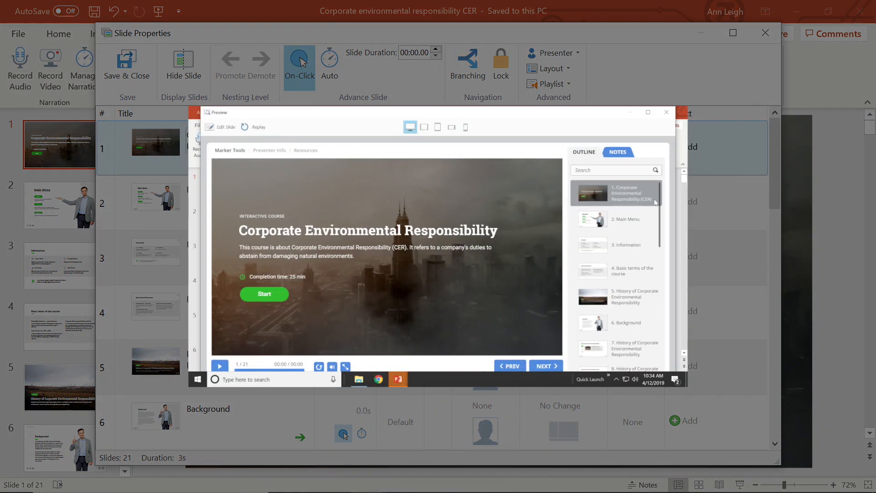
left_click(665, 112)
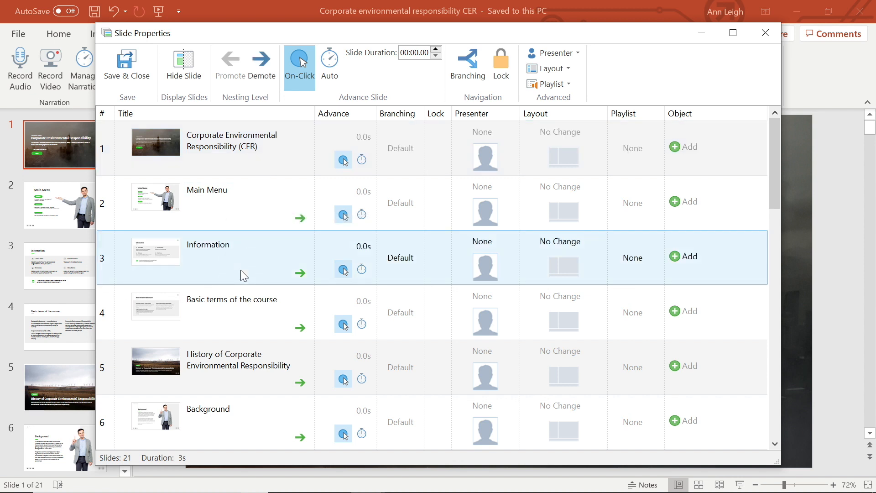
- Hide slide 3 (Information), leaving slides 4–6 visible after hiding and unhiding them
left_click(183, 60)
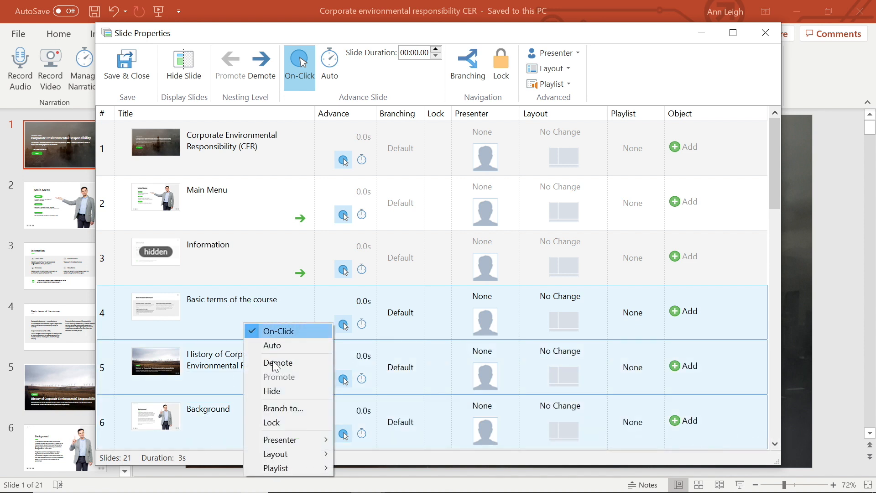
left_click(272, 391)
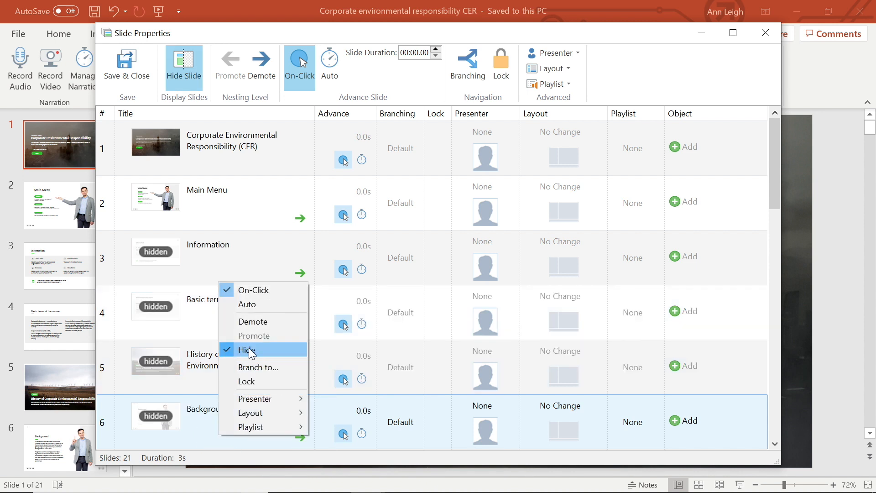
left_click(247, 349)
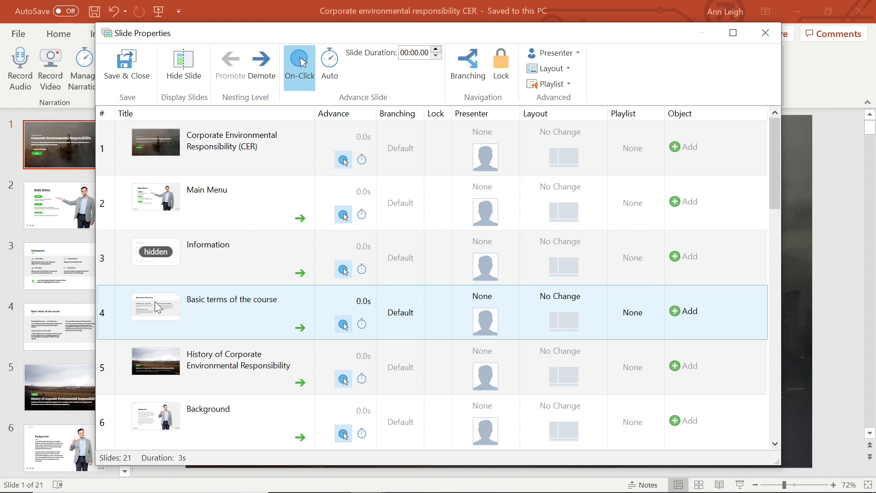
mouse_move(228, 70)
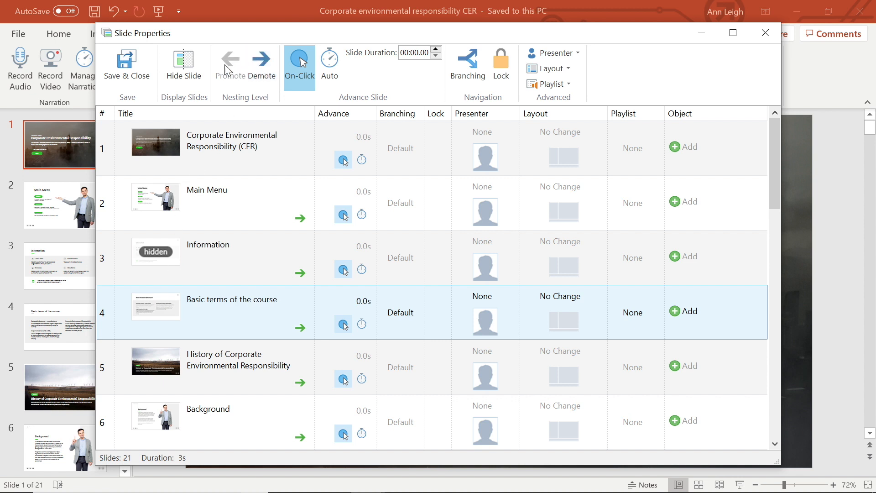
mouse_move(298, 286)
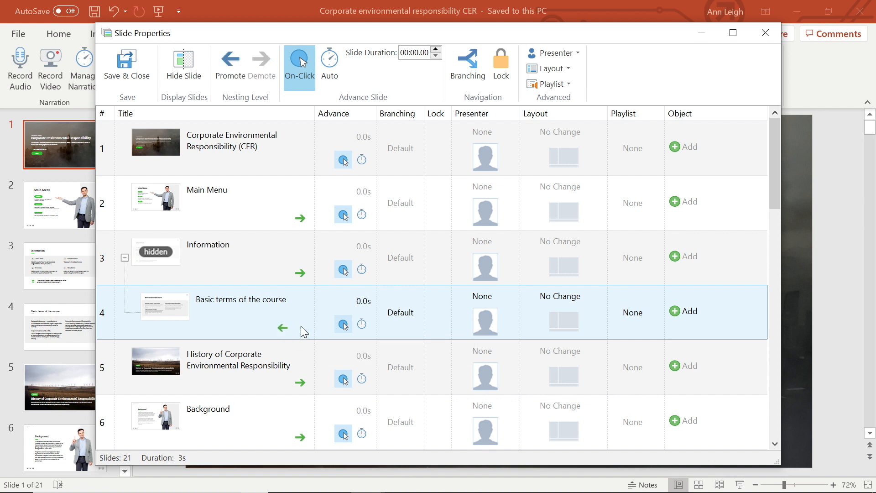
- Demote 'Basic terms of the course' under Information and confirm it previews as 2.1
left_click(238, 365)
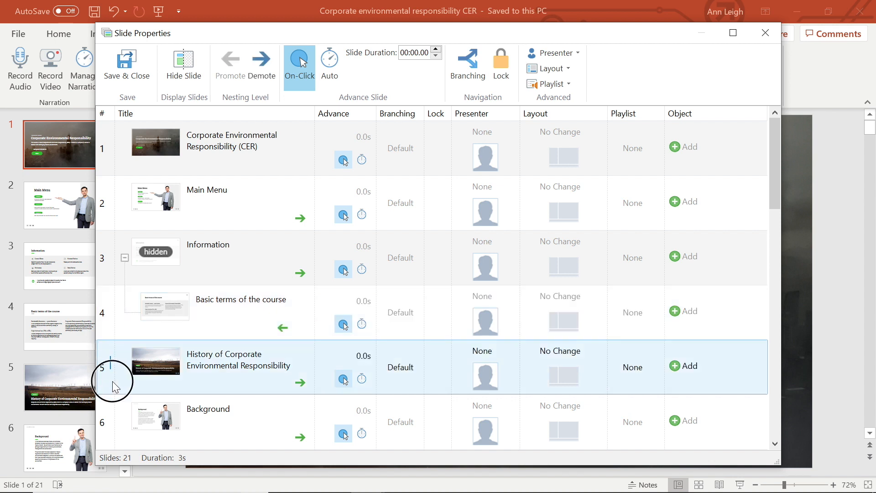
left_click(261, 67)
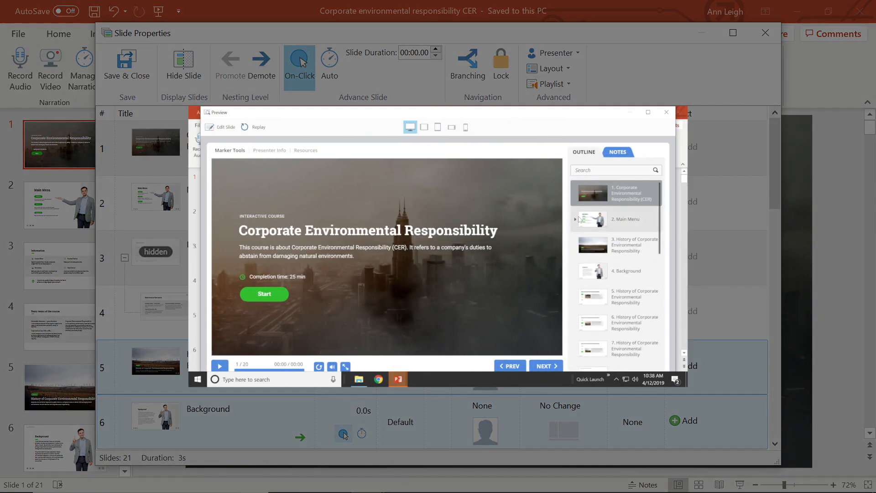
left_click(576, 219)
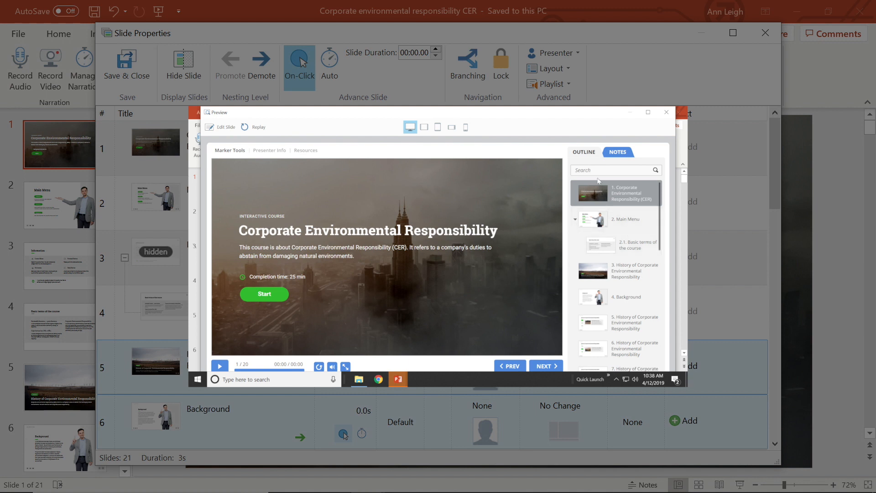
left_click(665, 112)
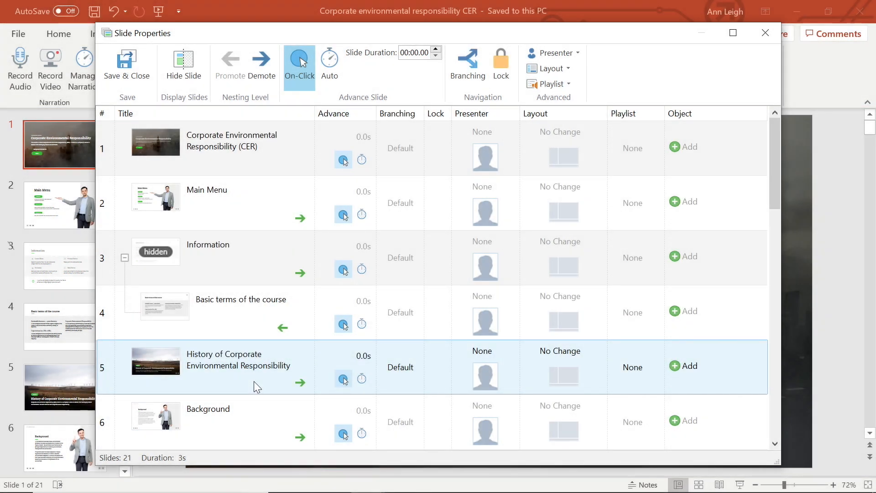
mouse_move(266, 387)
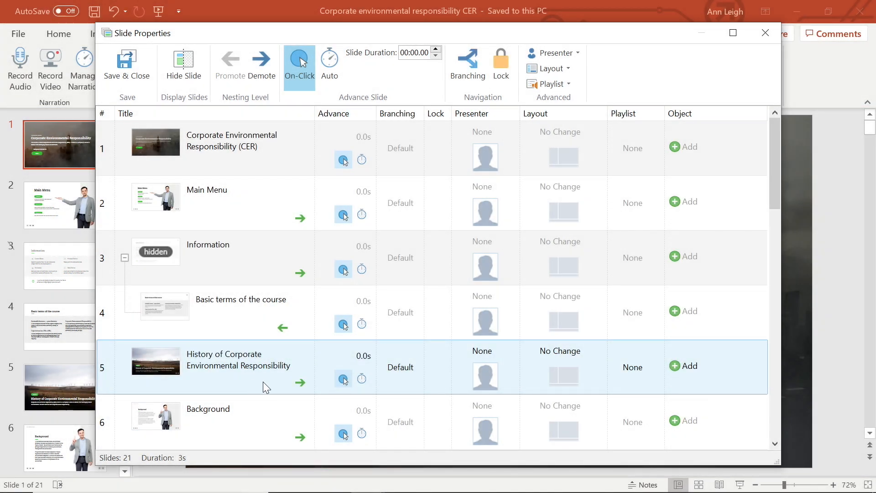
mouse_move(329, 64)
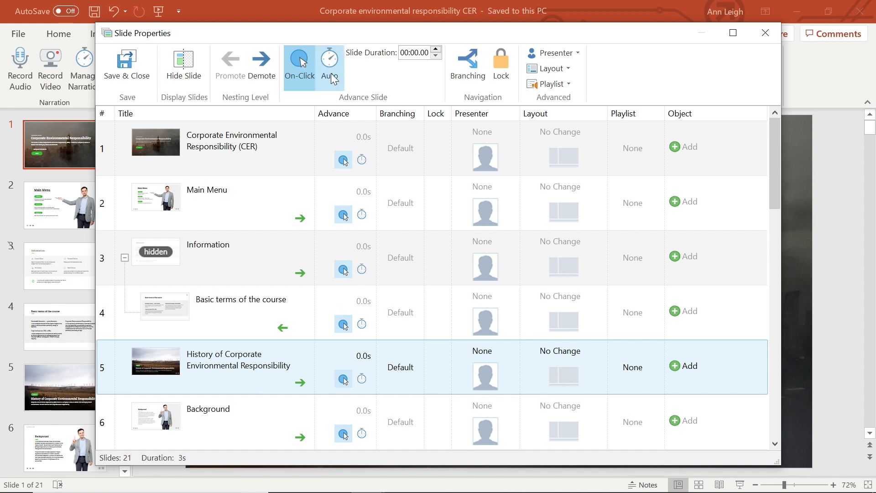
mouse_move(329, 65)
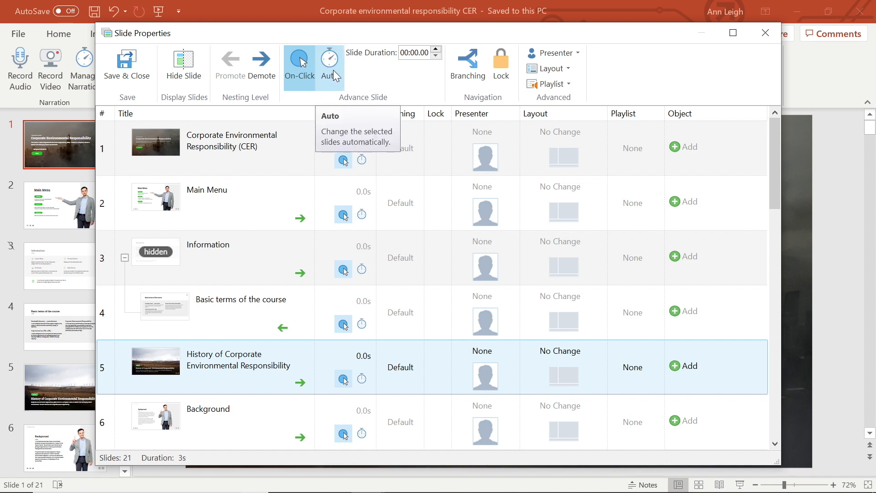
- Set slide 5 to advance automatically and enter its advance time
left_click(299, 65)
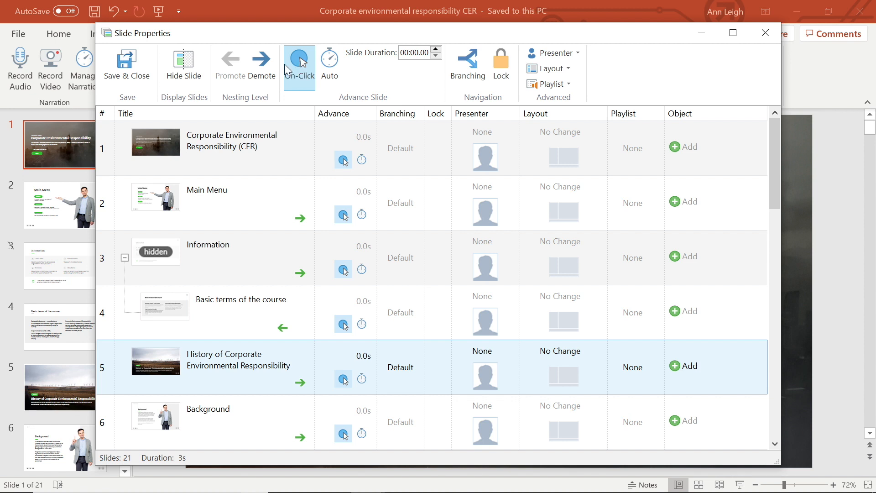
mouse_move(353, 65)
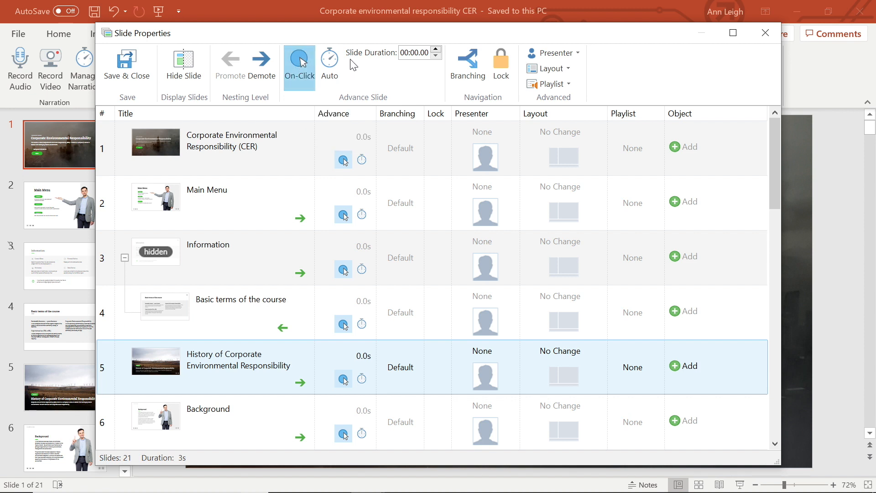
mouse_move(319, 103)
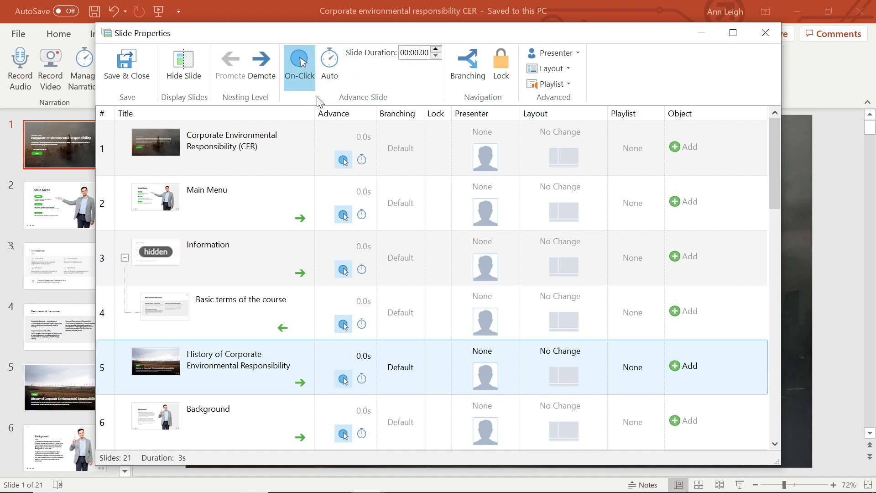
mouse_move(329, 62)
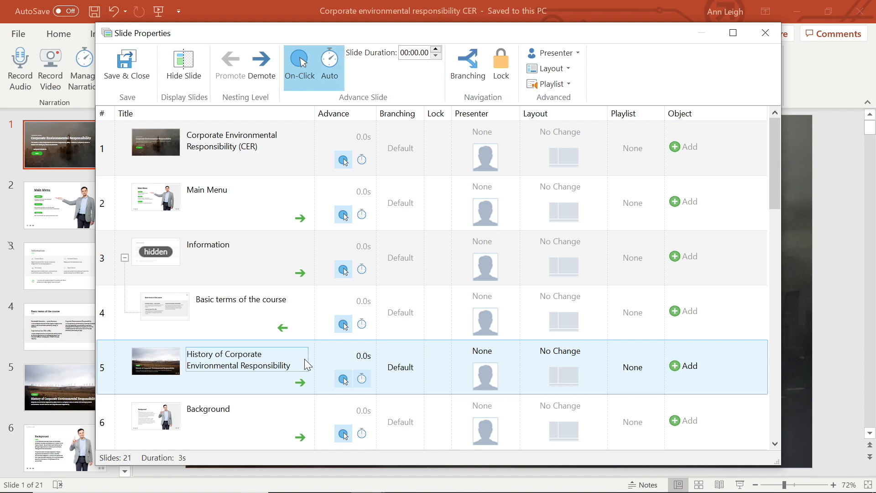
left_click(347, 355)
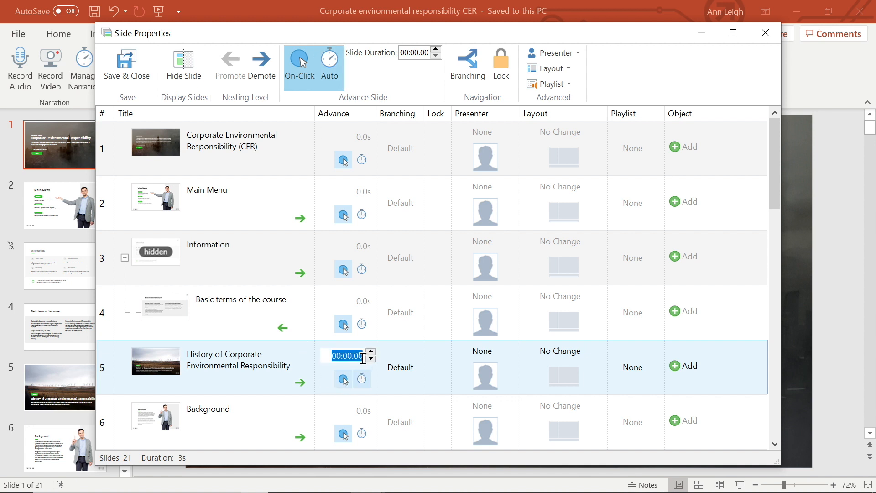
left_click(370, 353)
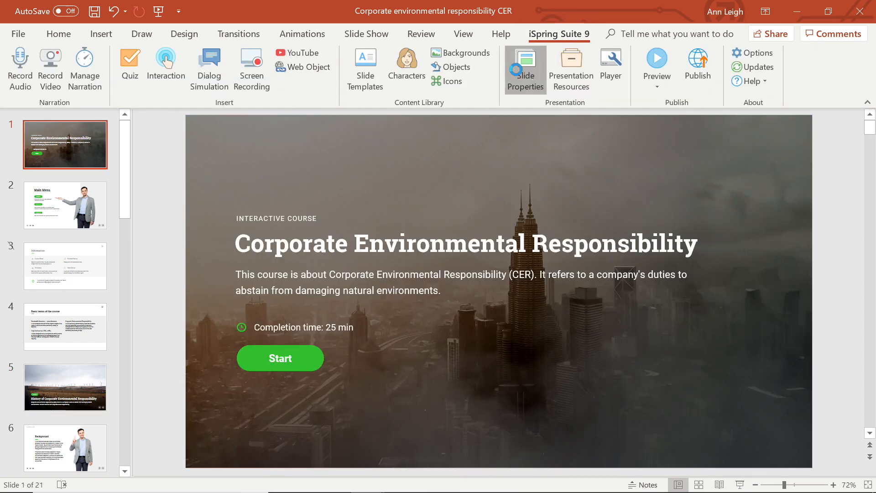
- Reopen Slide Properties and review the first slide's forward branching options
left_click(525, 70)
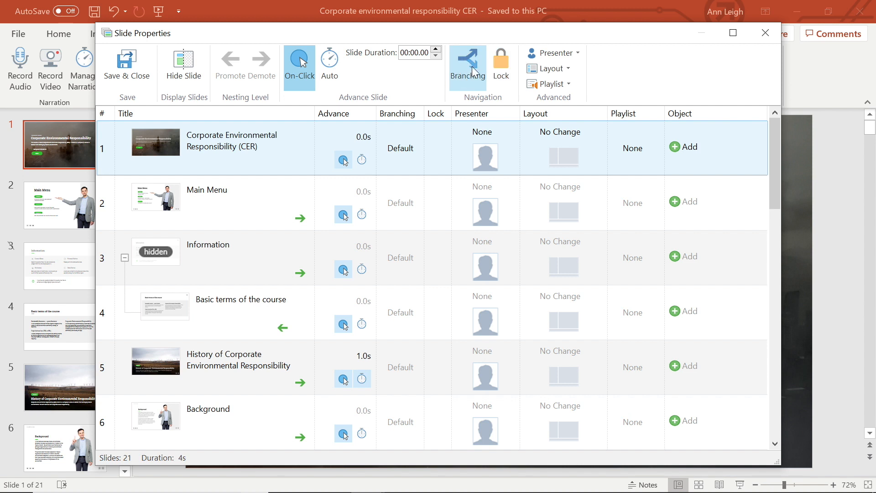
left_click(467, 64)
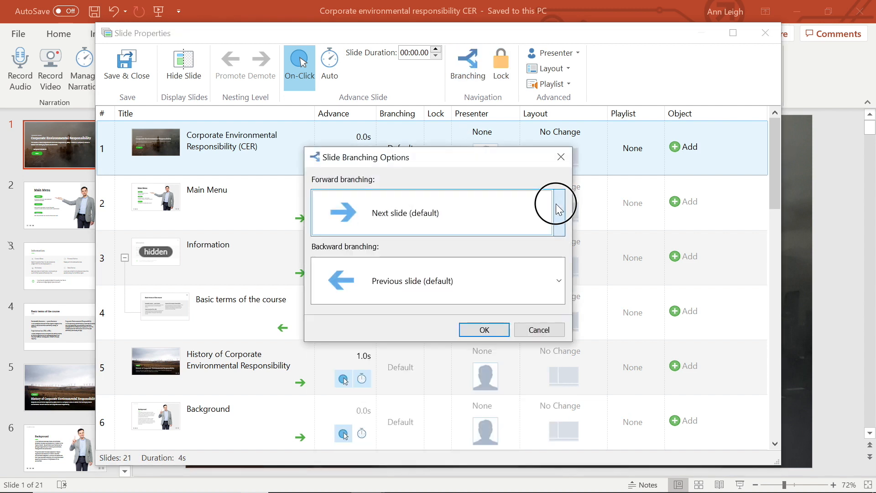
left_click(557, 203)
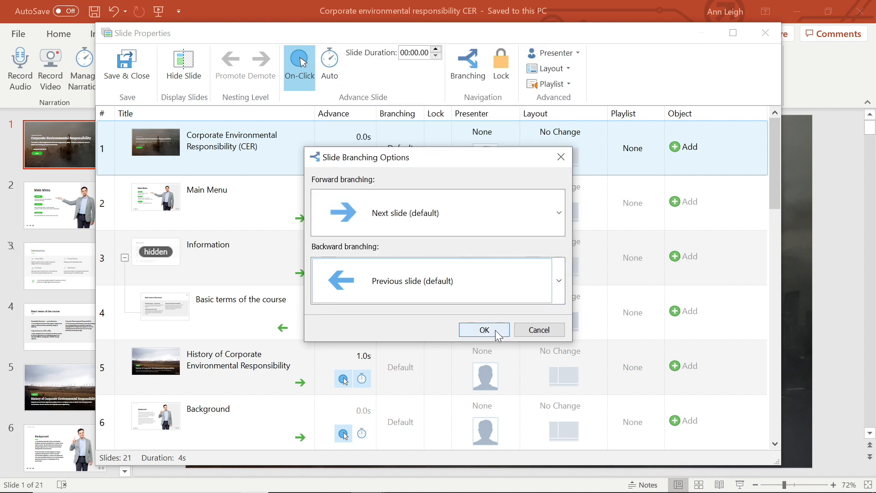
left_click(483, 330)
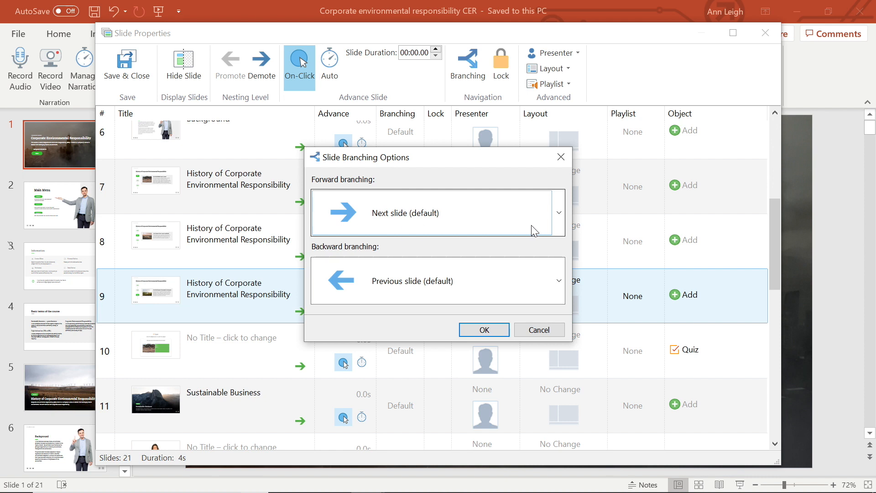
- Browse slide 9's branching target list, then close keeping Next and Previous slide defaults
left_click(557, 213)
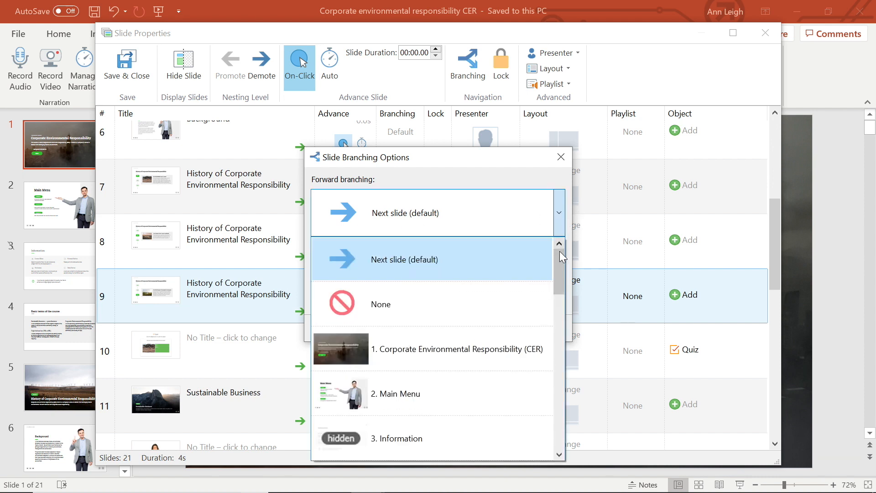
left_click_drag(559, 257, 558, 295)
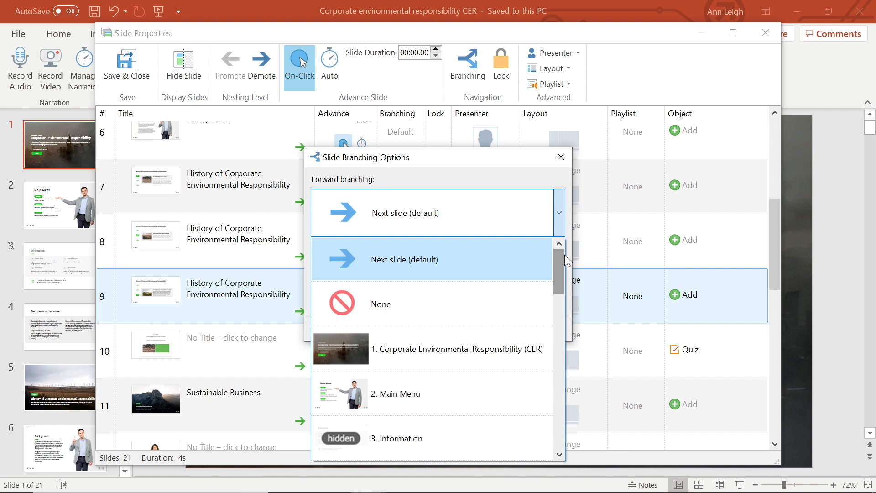
left_click(405, 259)
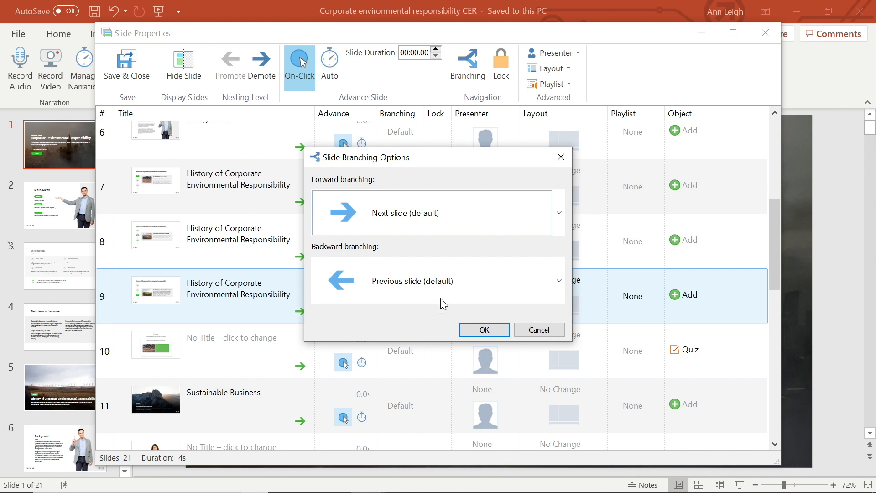
left_click(484, 330)
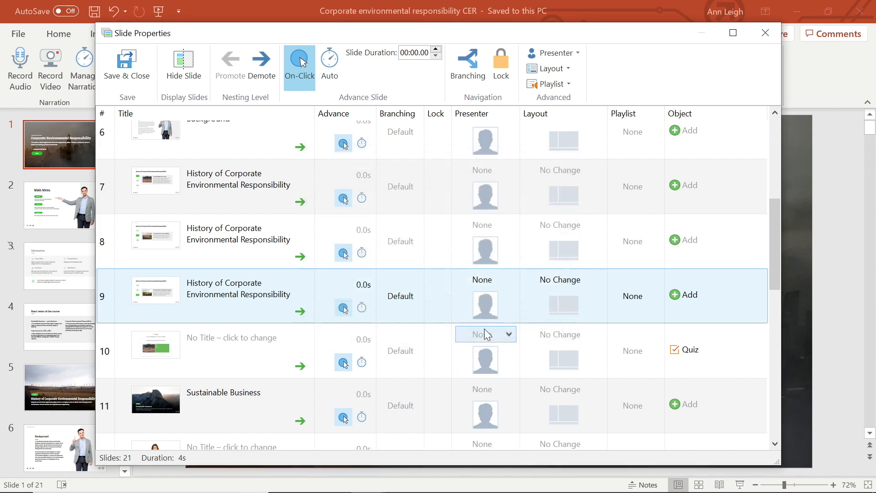
- Branch slide 10's quiz to slide 7 on fail and test a failed attempt in preview
left_click(757, 349)
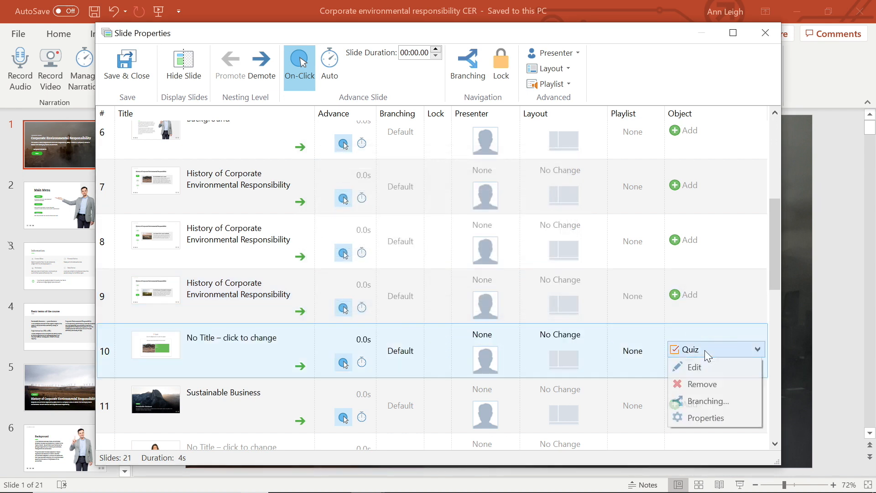
left_click(707, 402)
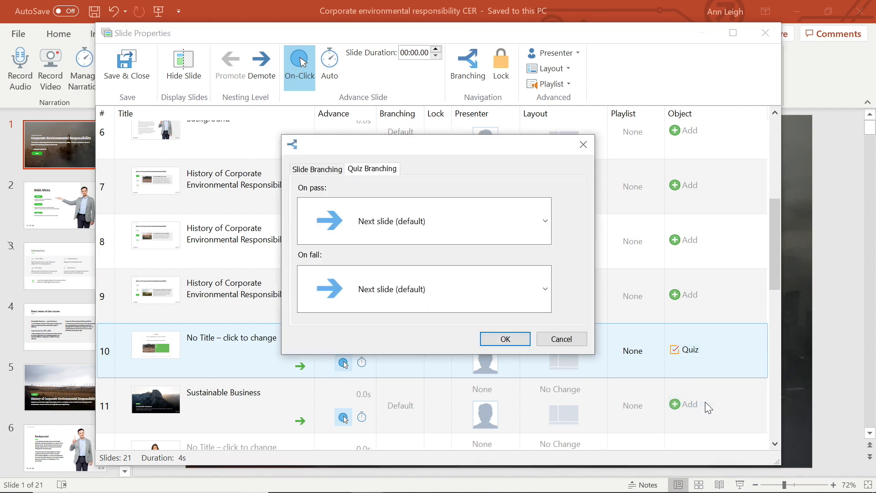
mouse_move(304, 198)
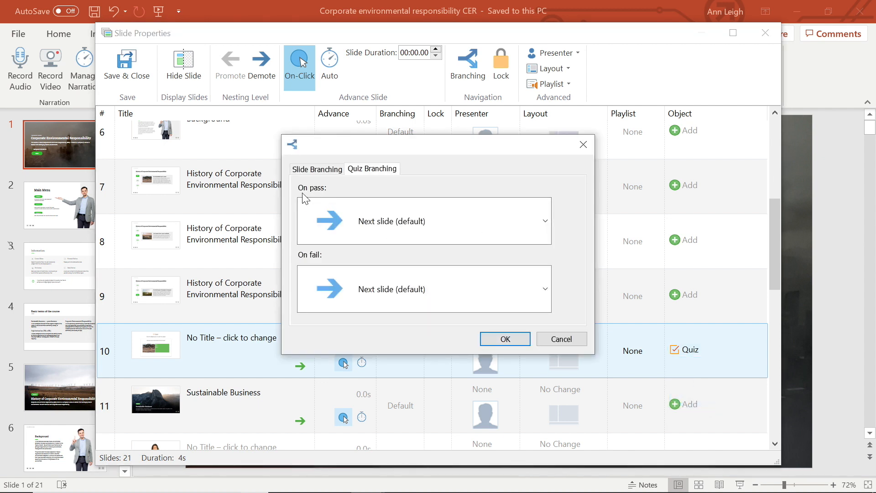
mouse_move(335, 265)
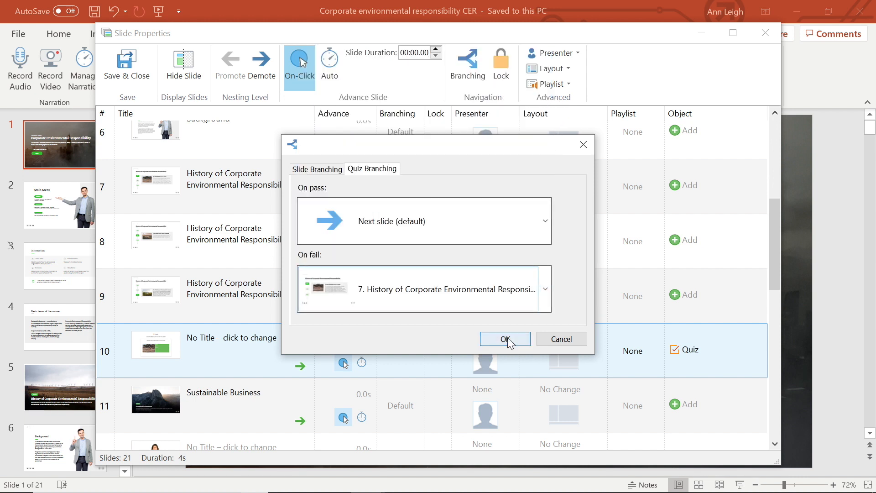
left_click(504, 339)
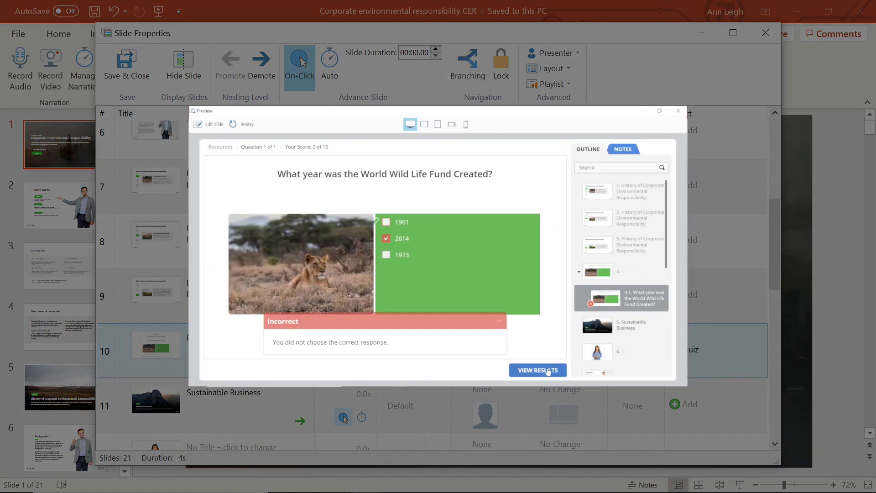
left_click(537, 370)
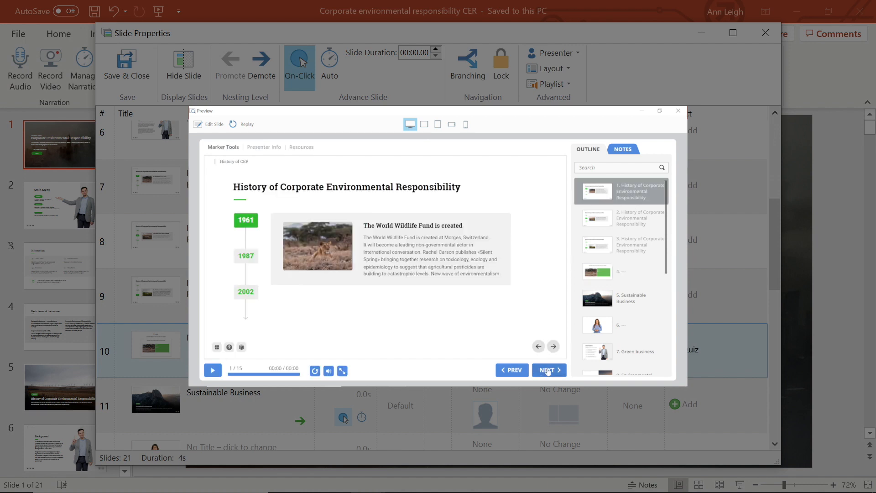
left_click(678, 110)
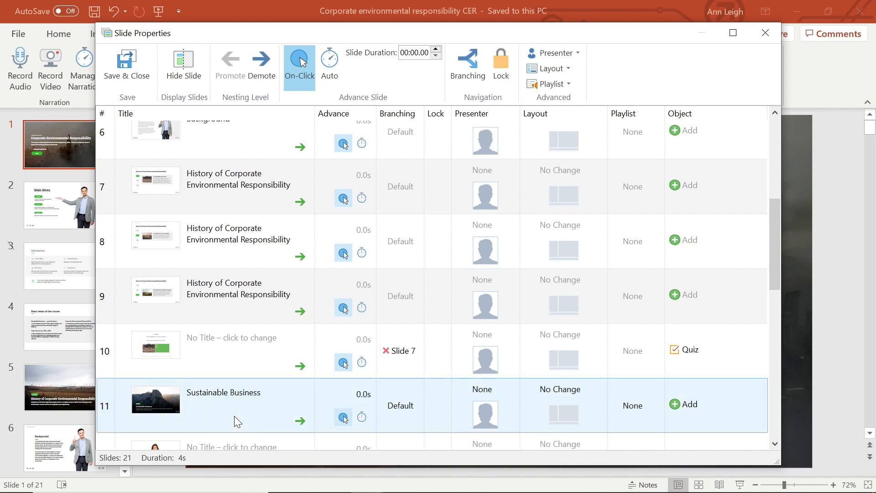
- Lock slide 11's navigation, make it auto-advance after 6 seconds, and close
left_click(439, 405)
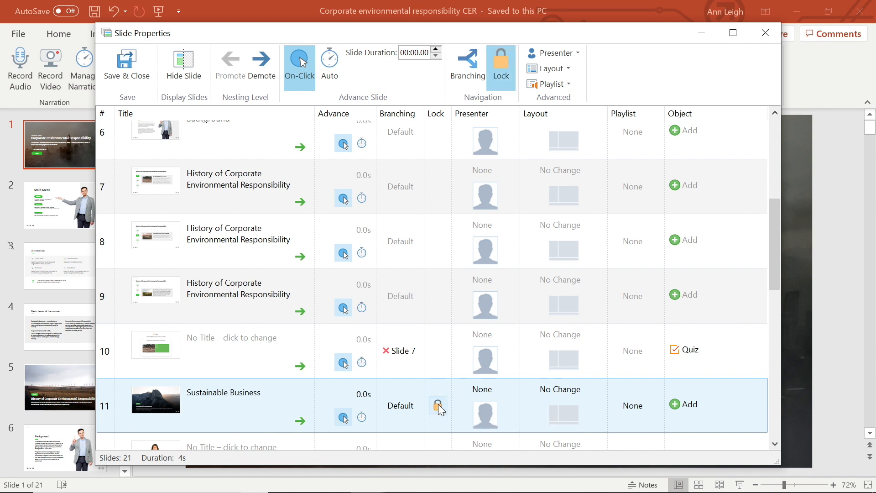
mouse_move(343, 417)
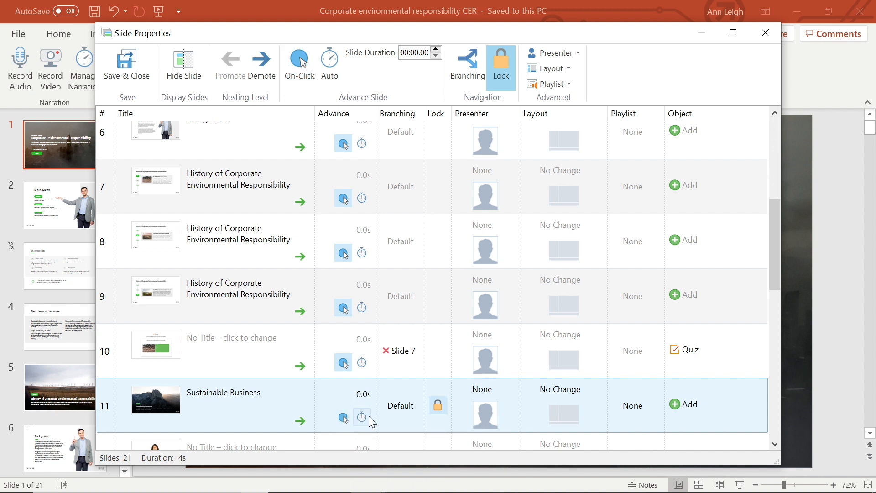
left_click(329, 61)
type("6")
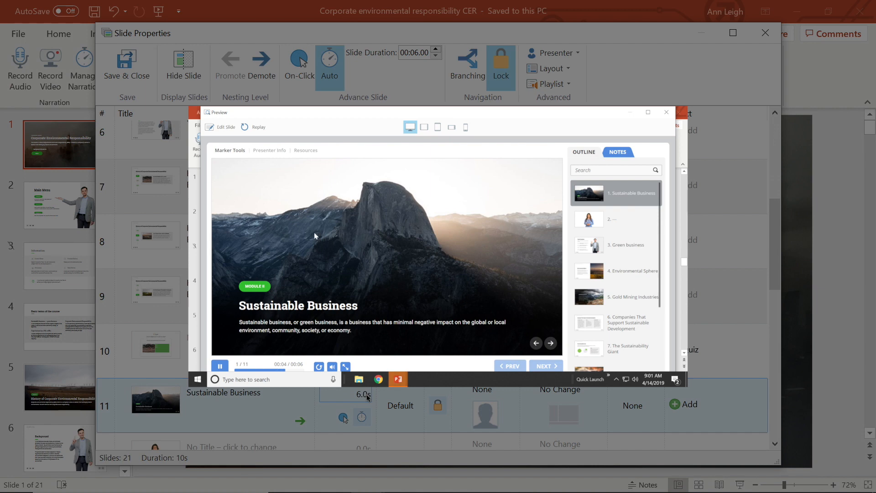
left_click(665, 112)
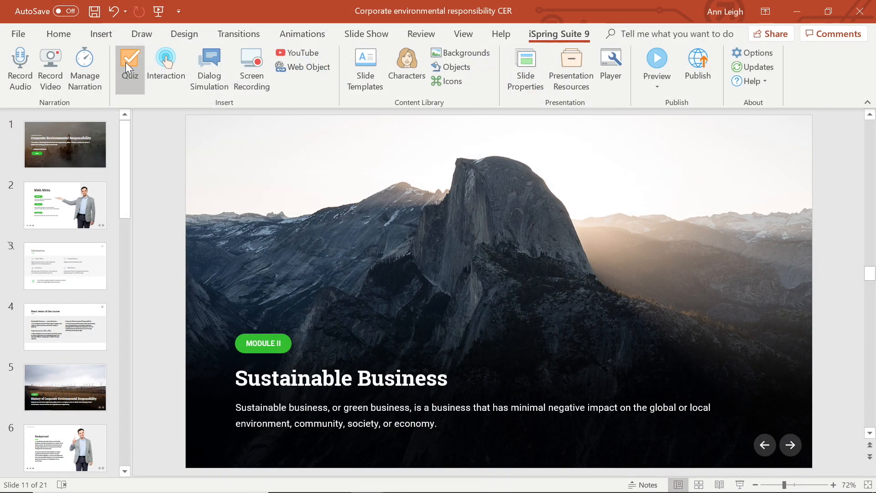
mouse_move(129, 67)
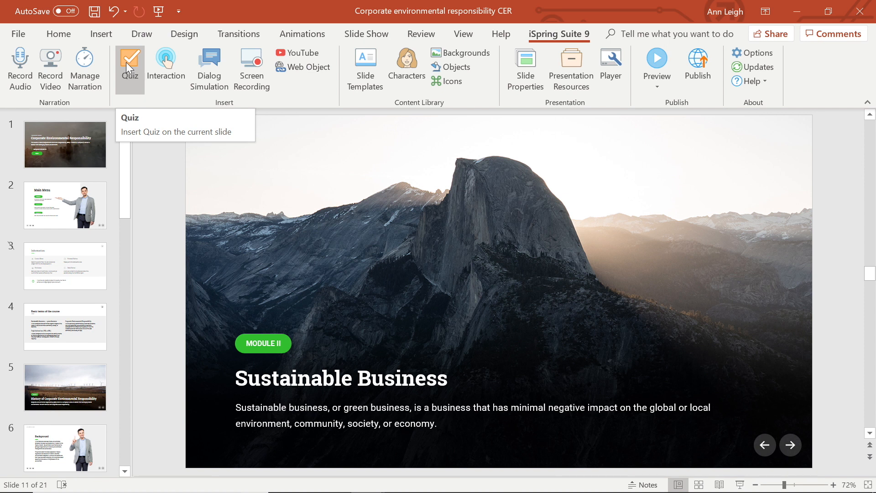
mouse_move(570, 70)
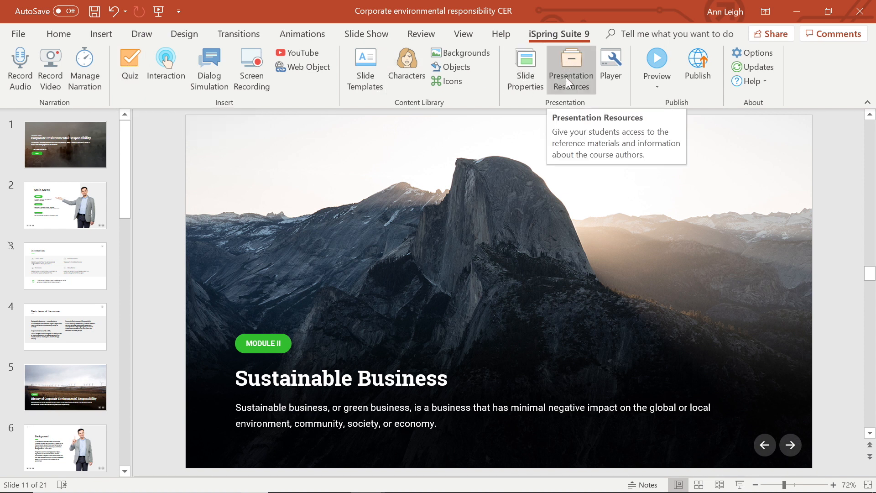
- Add a presenter with name and portrait photo under Presentation Resources' Presenters section
left_click(570, 69)
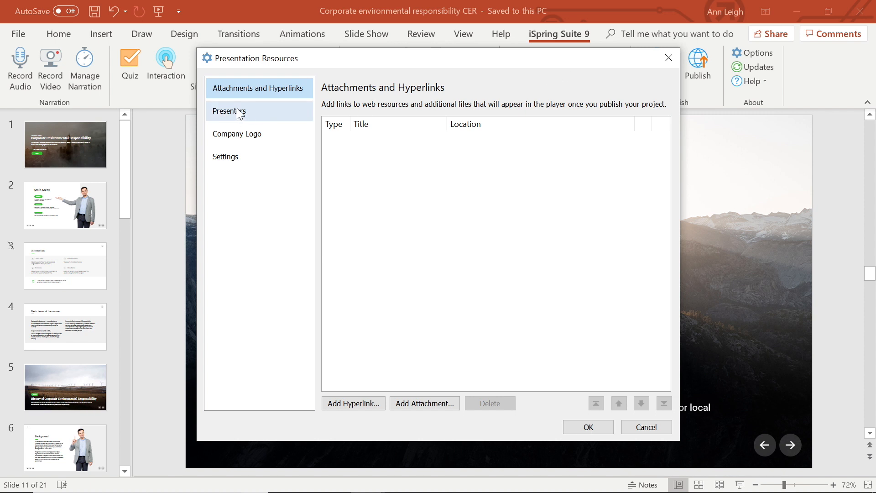
left_click(229, 110)
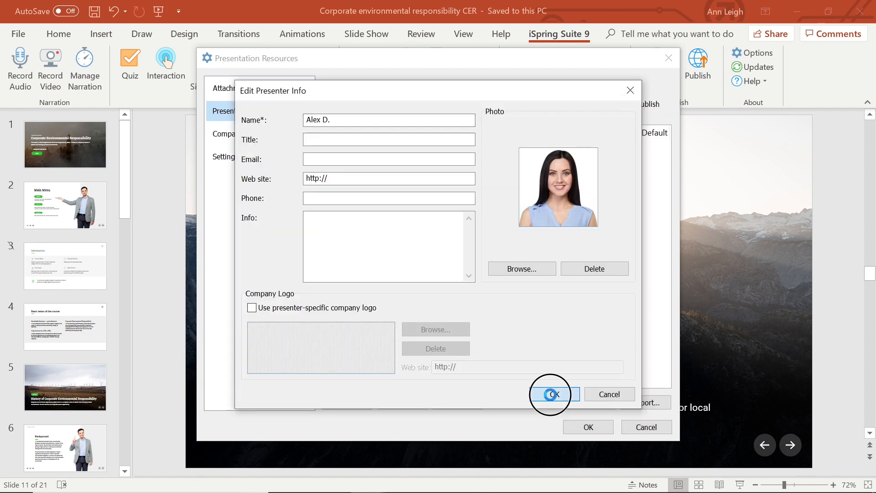
left_click(550, 394)
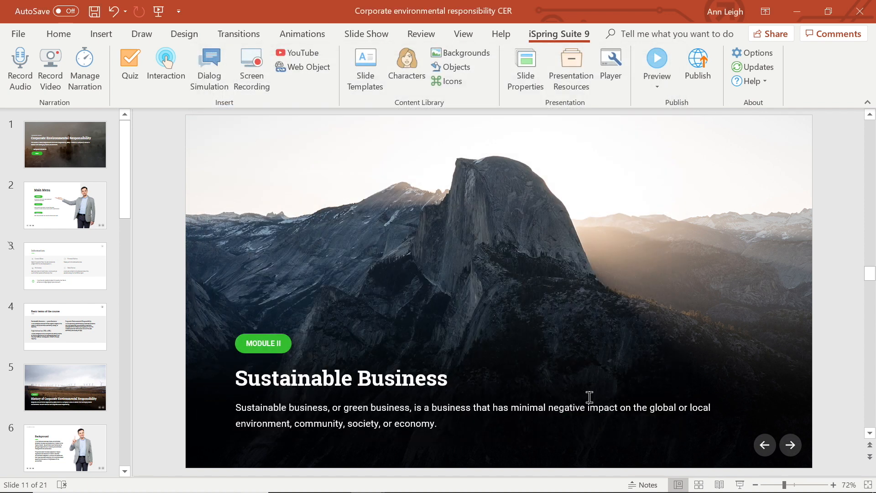
left_click(525, 67)
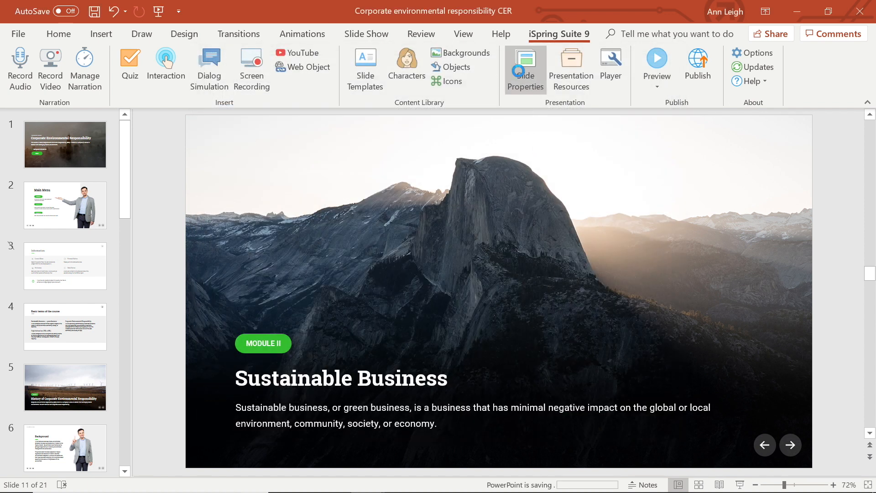
left_click(524, 69)
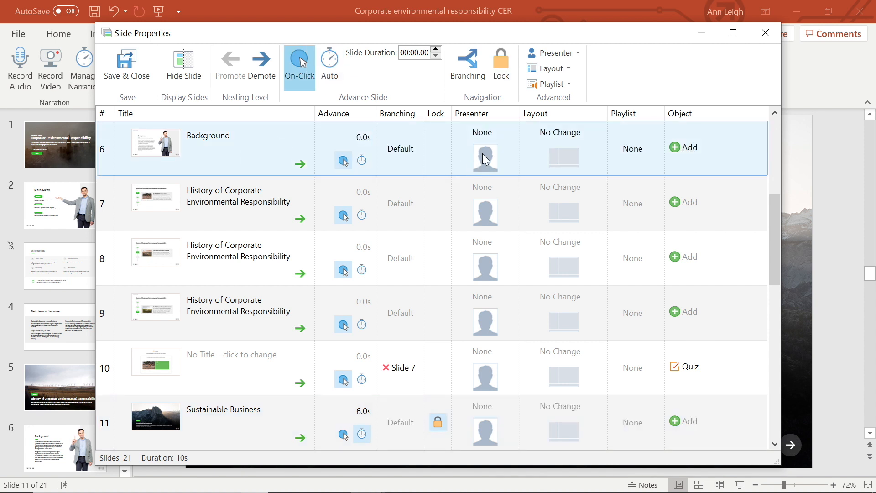
left_click(483, 132)
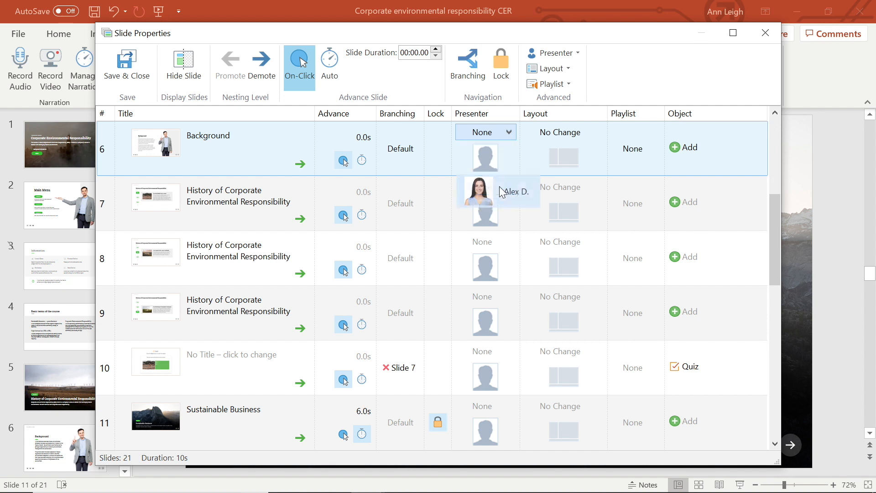
left_click(513, 191)
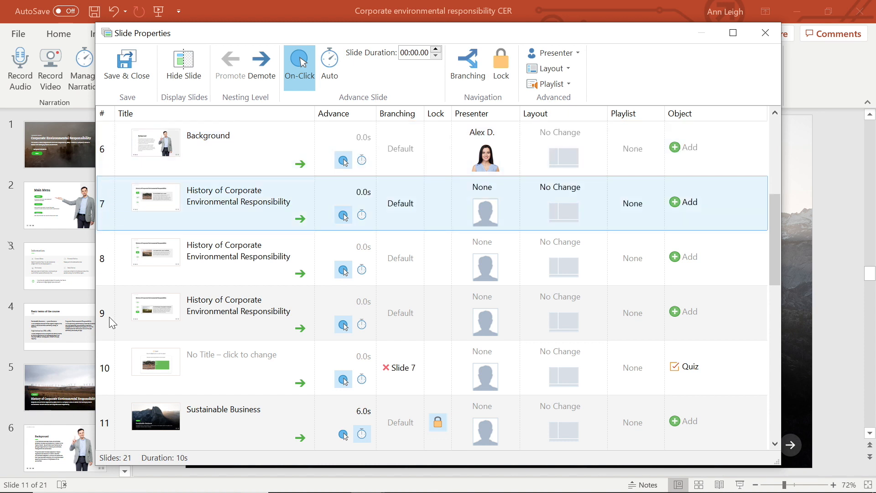
left_click(574, 53)
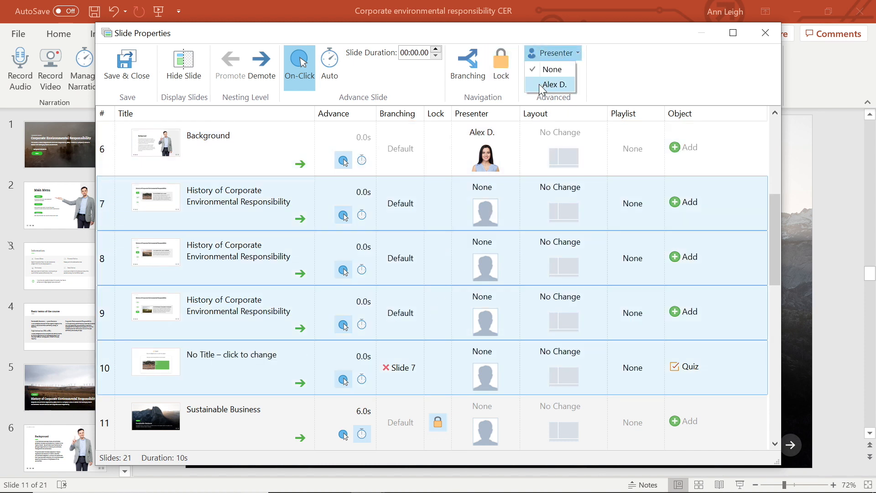
left_click(553, 83)
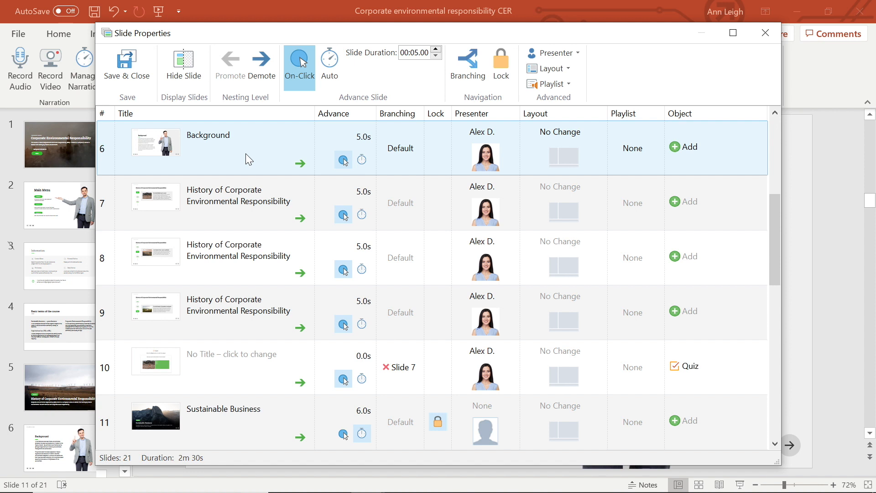
mouse_move(535, 159)
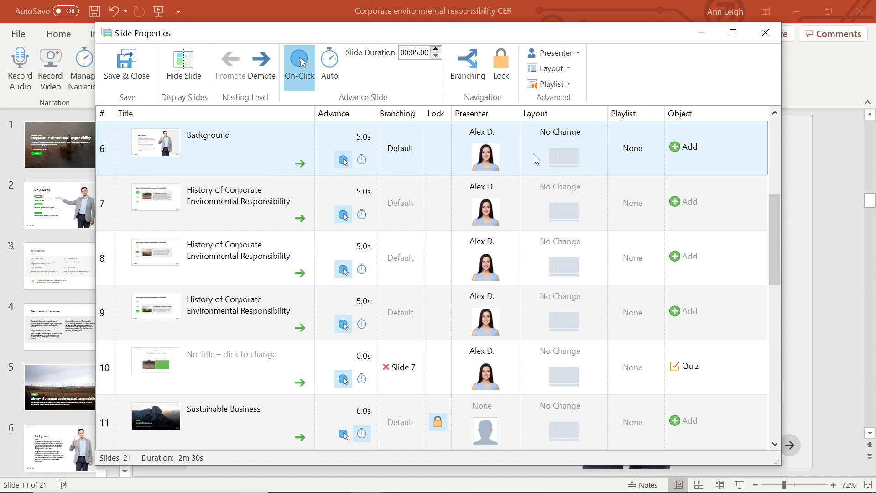
- Set slide 6's layout to Maximized Video and slide 7's to No Sidebar
left_click(563, 132)
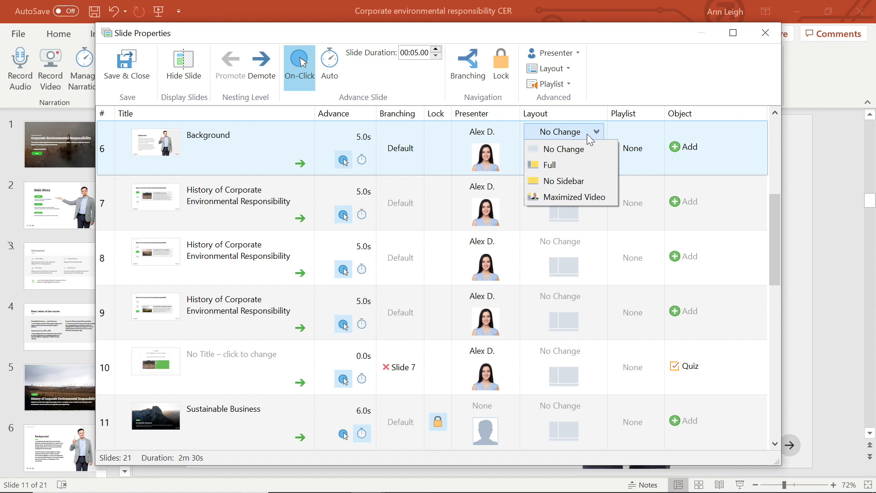
mouse_move(571, 145)
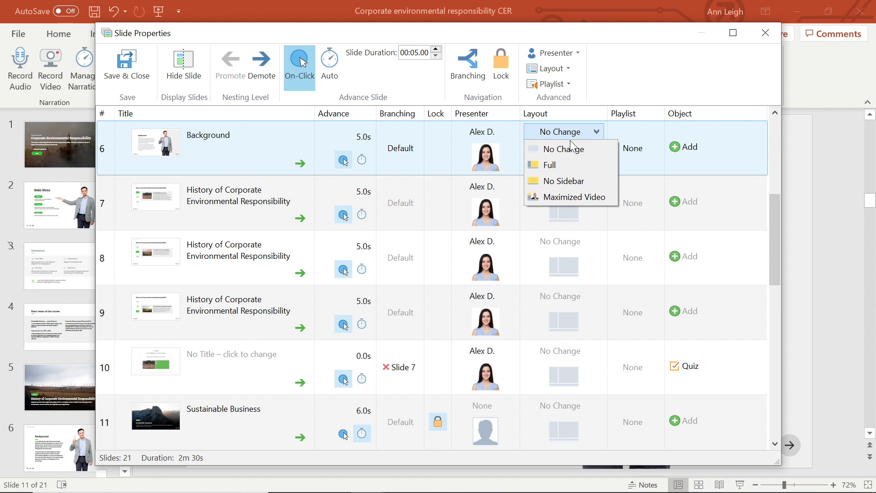
mouse_move(556, 164)
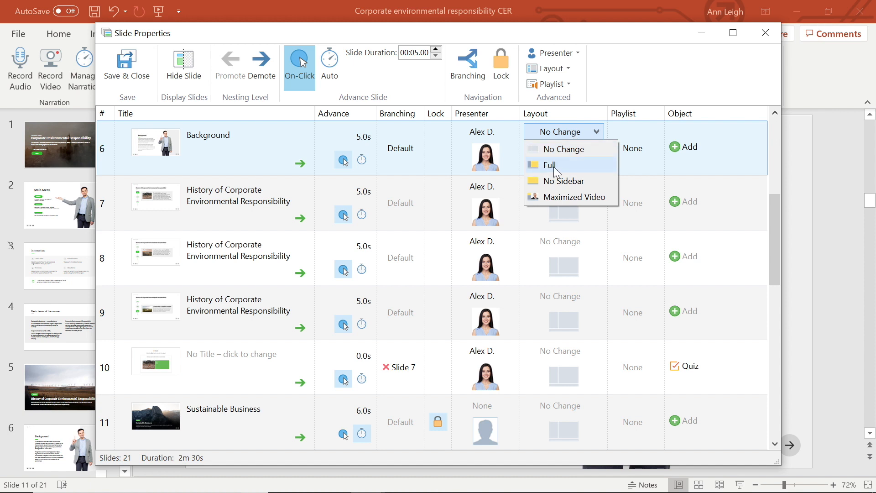
mouse_move(573, 197)
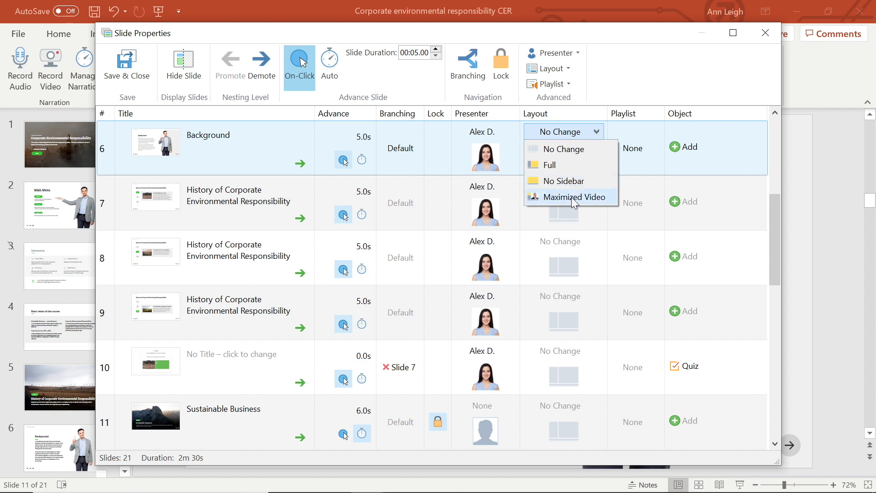
mouse_move(571, 203)
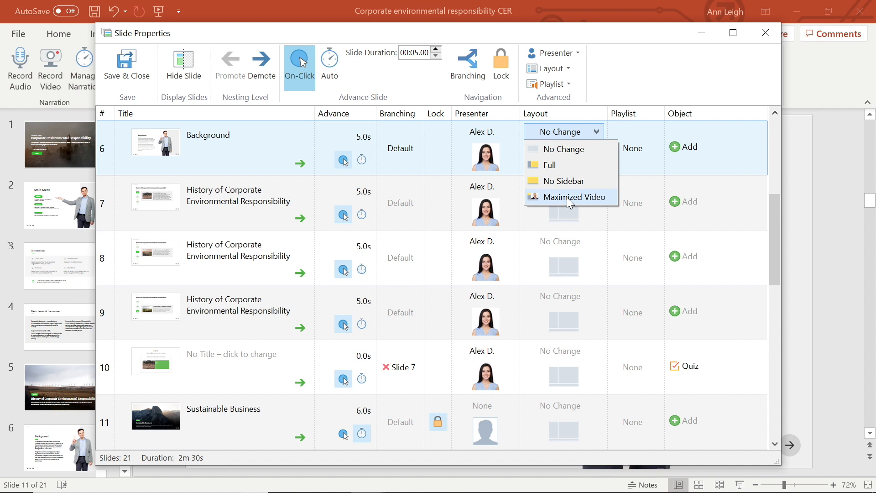
left_click(575, 197)
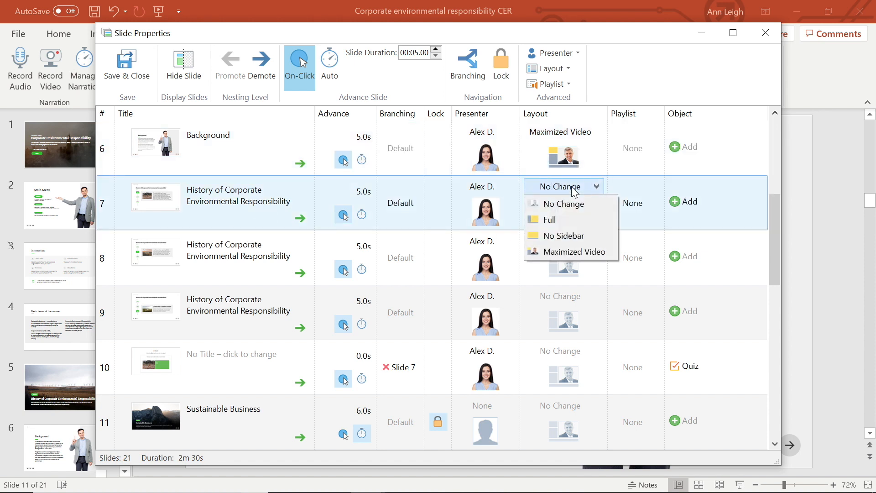
left_click(564, 236)
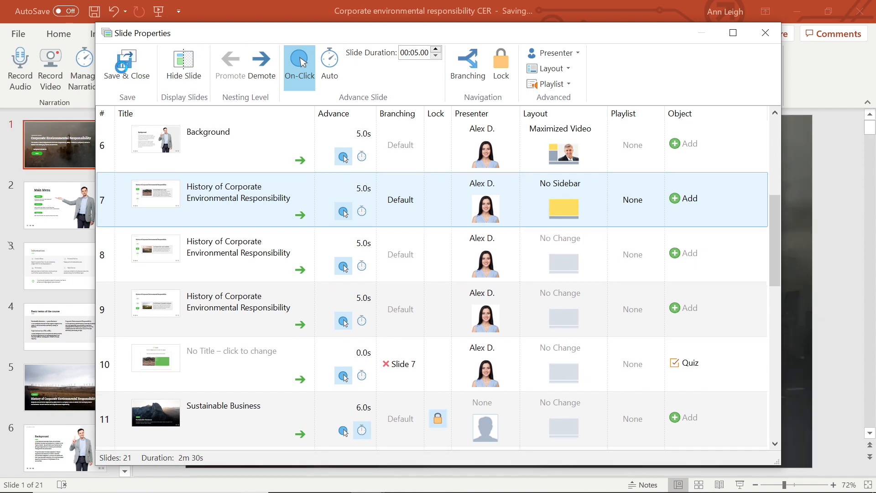
- Set the player's Presenter Video to On the Sidebar and apply the layout
left_click(765, 32)
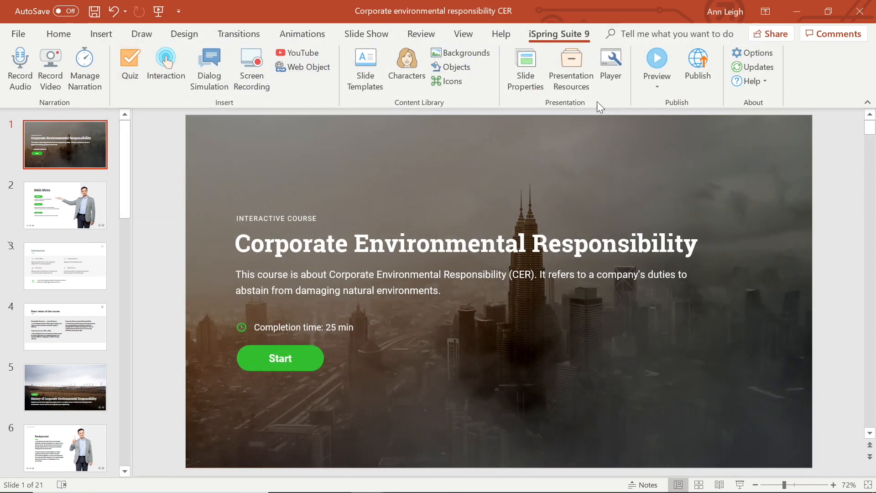
left_click(610, 63)
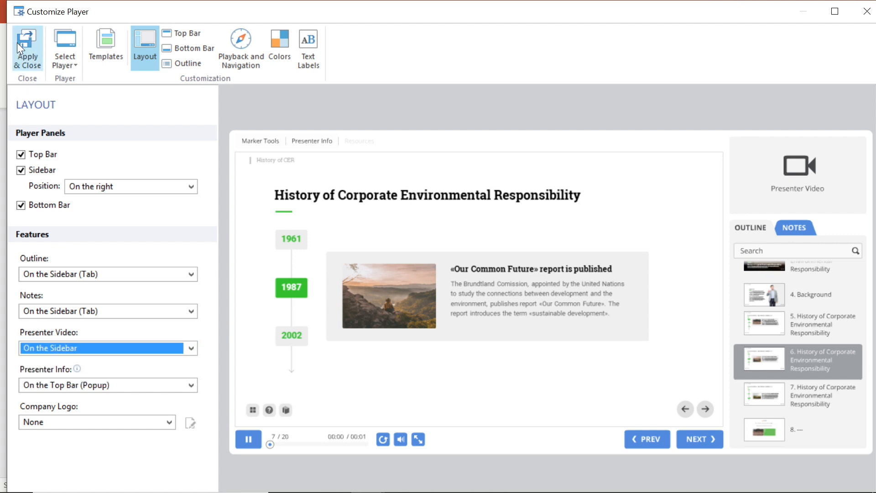
left_click(27, 48)
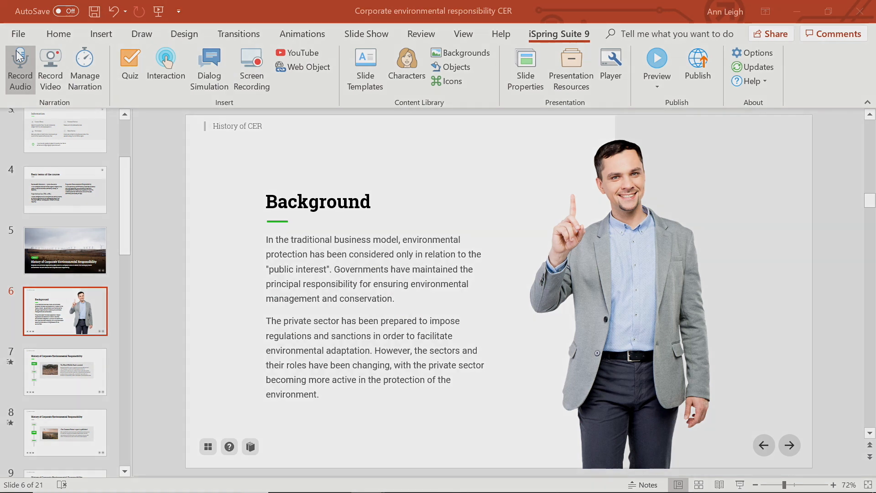
- Preview the course through the next slide, then reopen Slide Properties for all slides
left_click(657, 65)
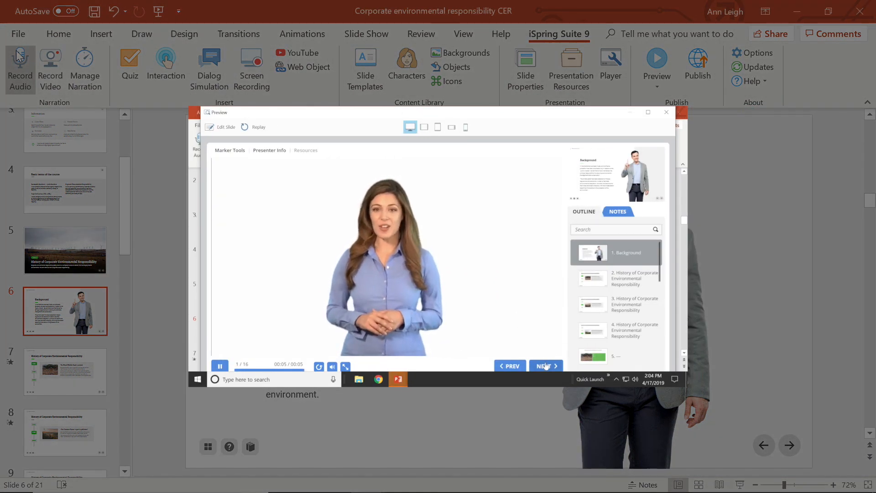
left_click(546, 366)
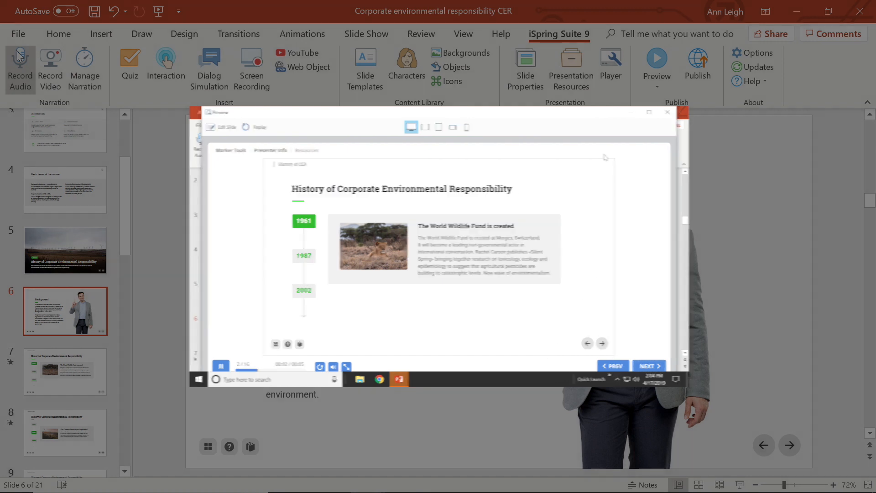
left_click(667, 112)
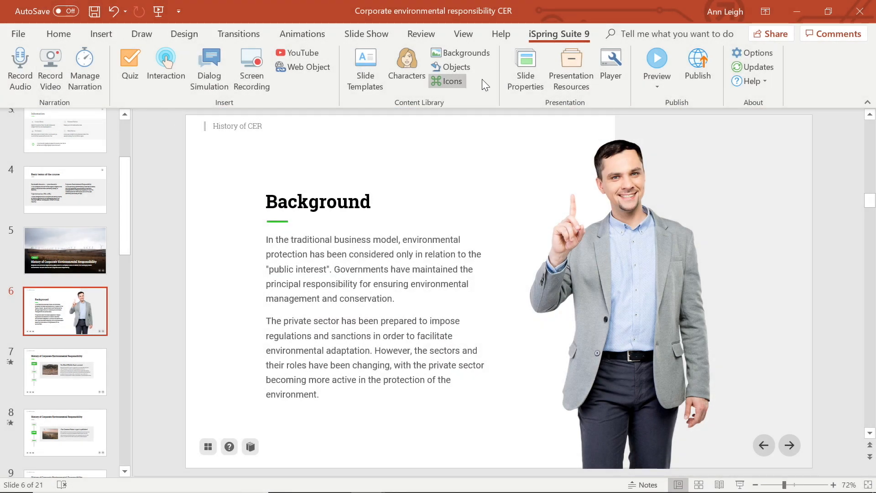
left_click(524, 69)
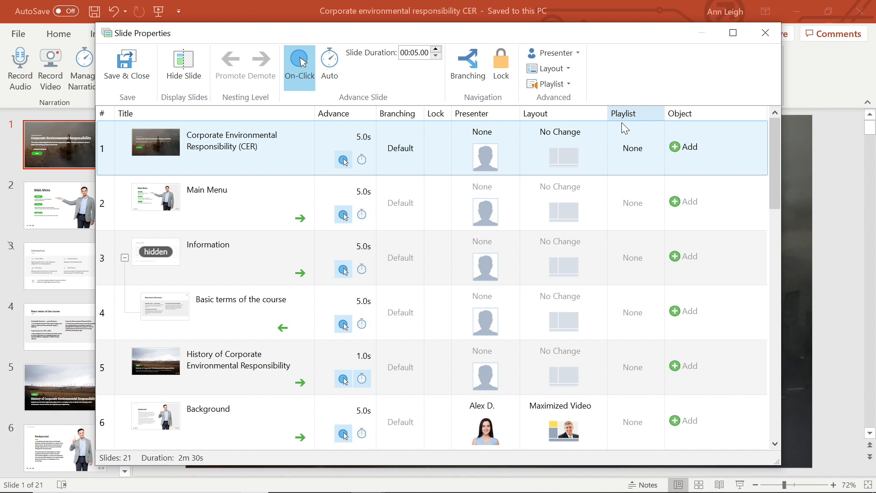
- Create a looping 'CER Playlist' at 70% volume holding six mp3 songs
left_click(632, 148)
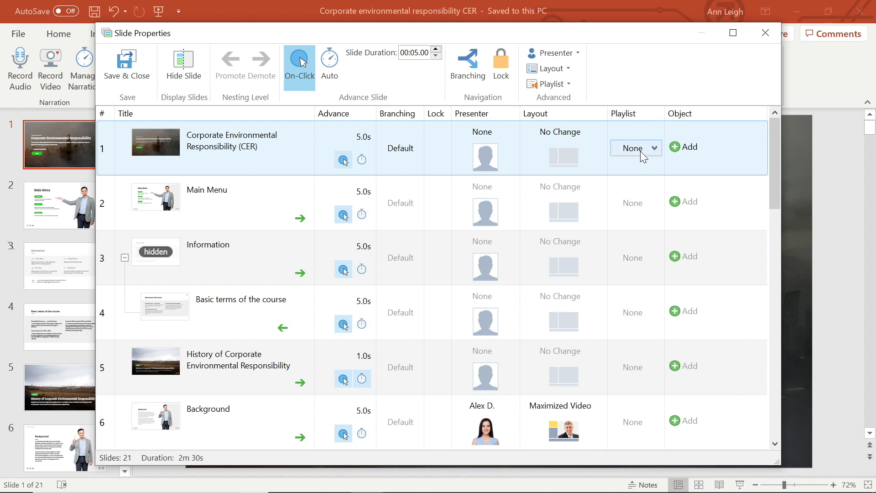
left_click(634, 147)
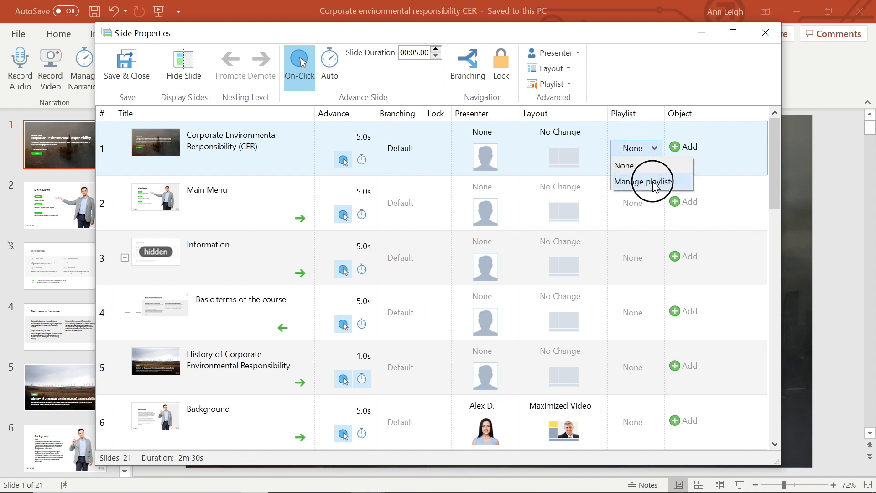
left_click(648, 182)
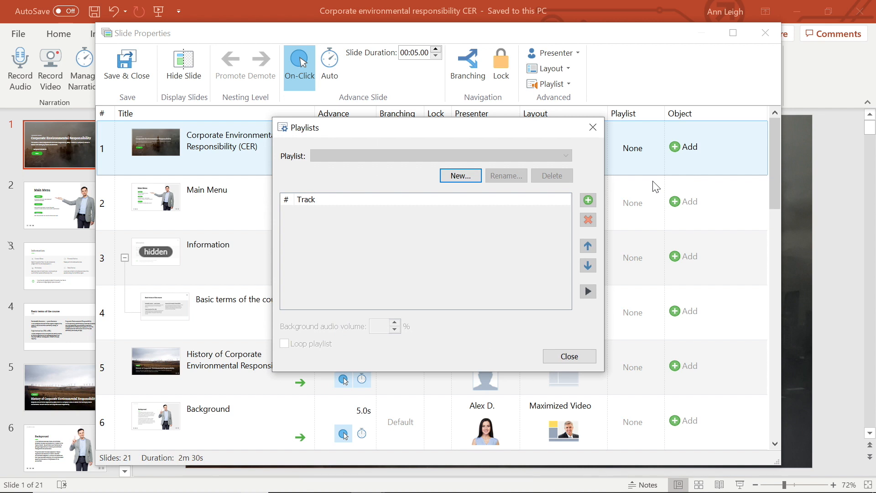
left_click(460, 175)
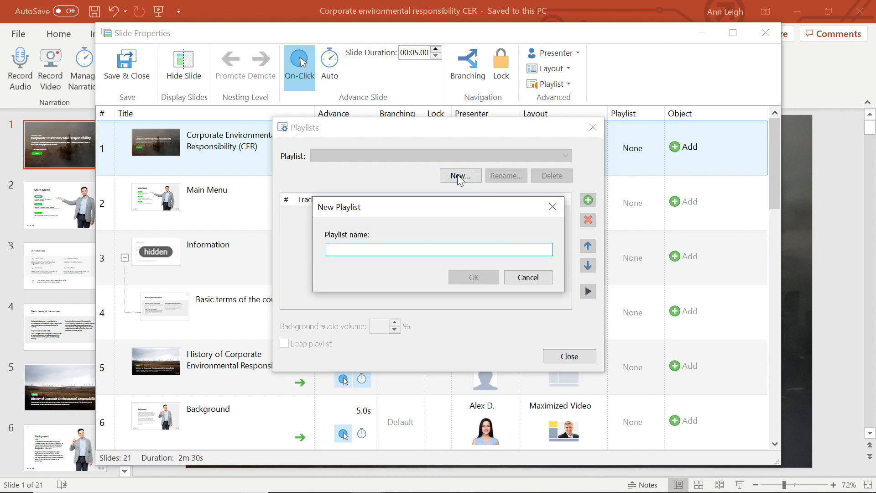
left_click(472, 277)
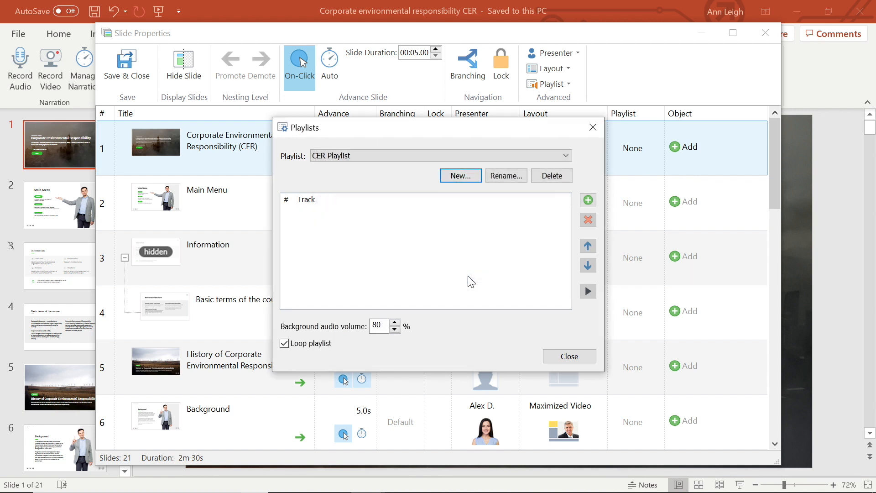
mouse_move(565, 215)
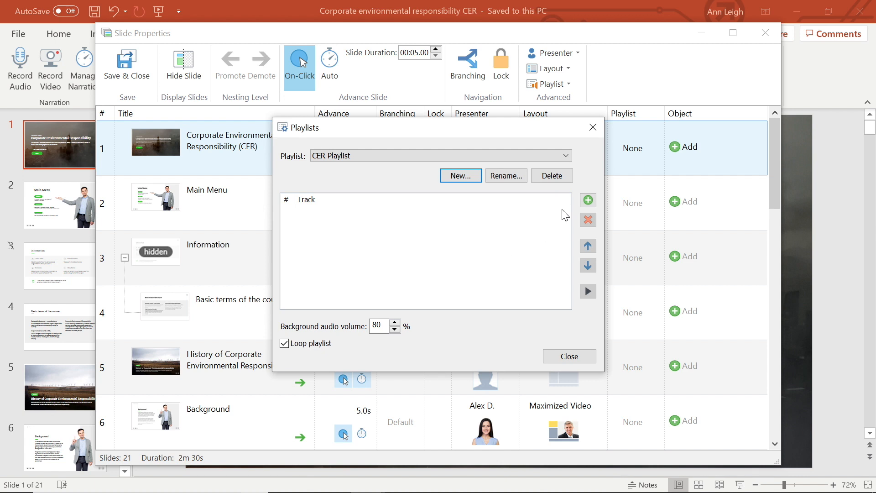
mouse_move(588, 220)
type("70")
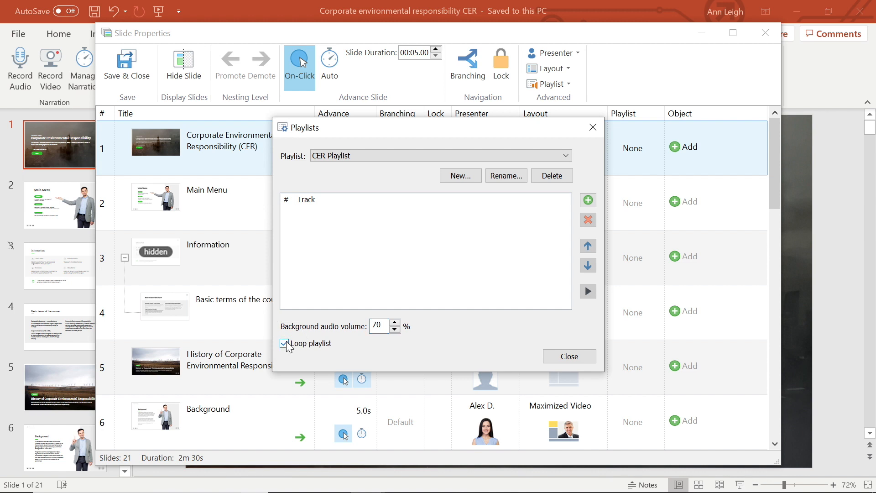
left_click(587, 200)
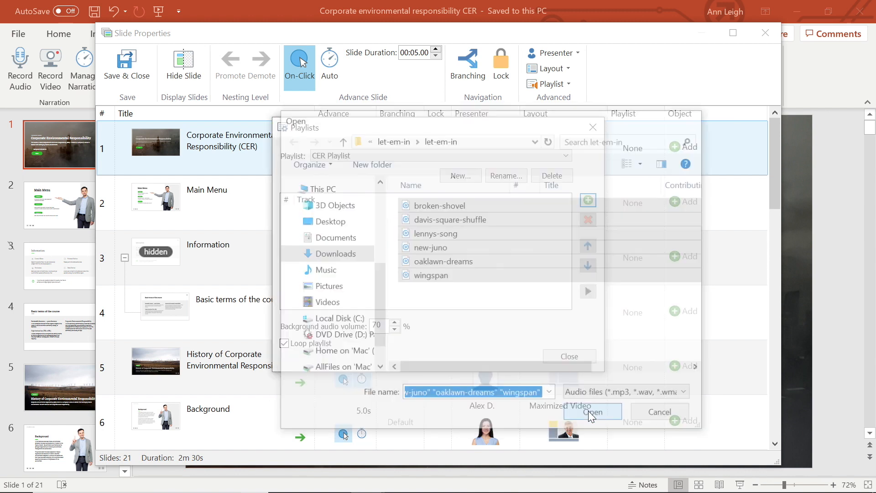
left_click(592, 412)
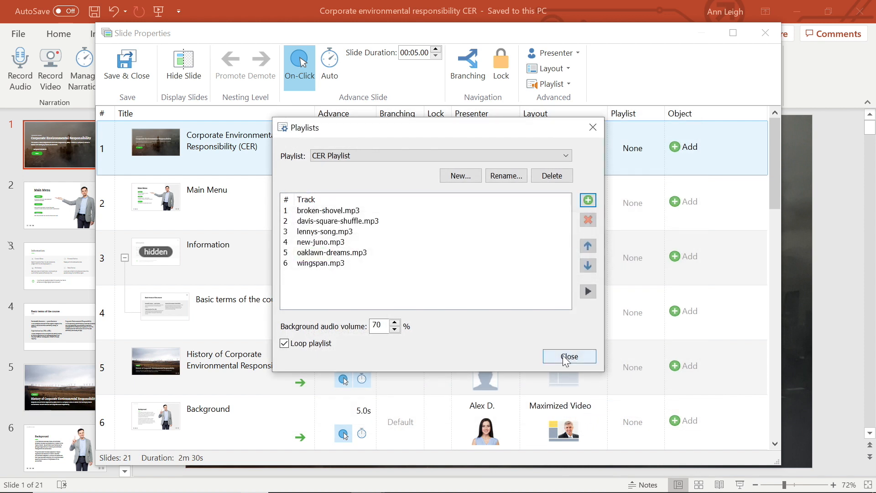
- Assign CER Playlist as slide 1's background playlist
left_click(568, 357)
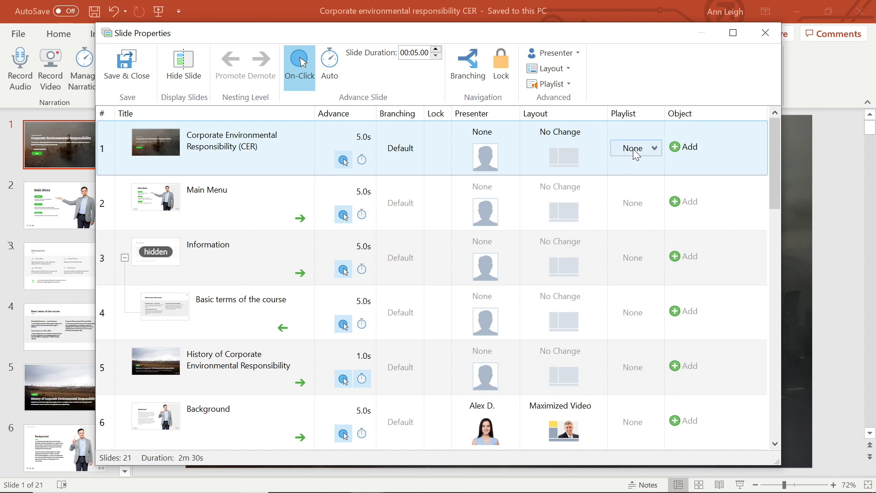
left_click(635, 147)
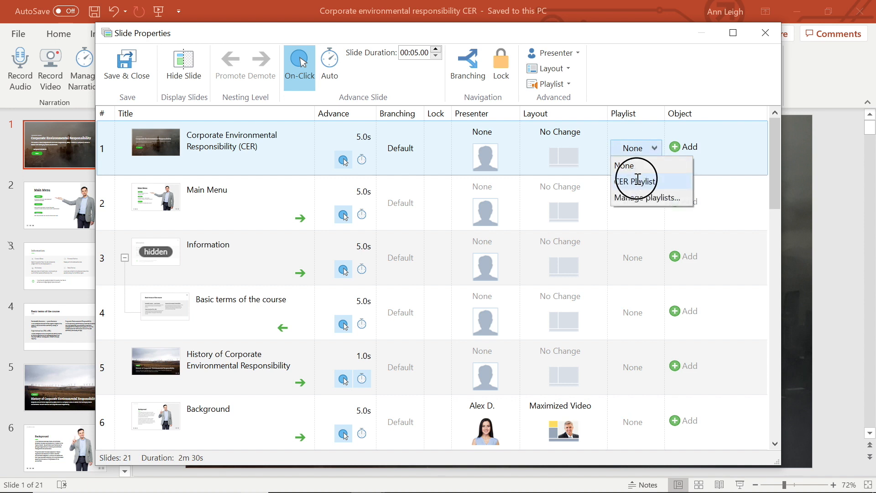
left_click(637, 181)
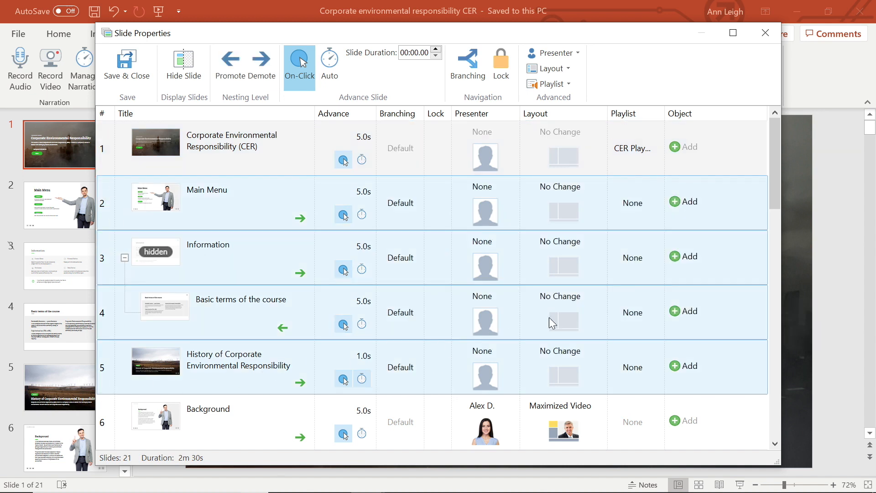
- Preview the course with the playlist, stepping one slide before closing
left_click(550, 84)
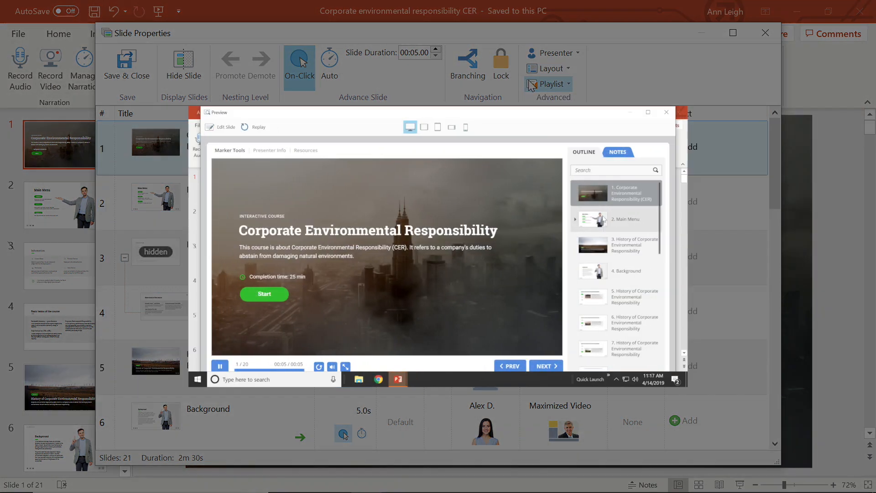
left_click(545, 366)
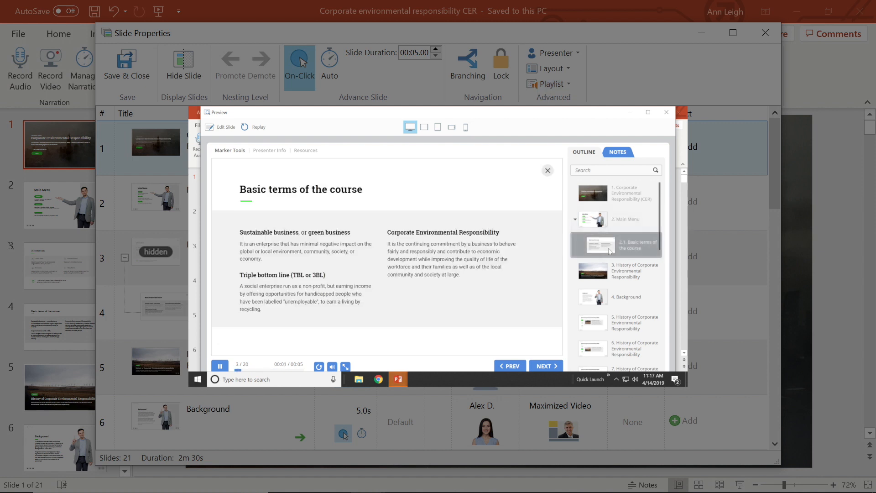
left_click(666, 113)
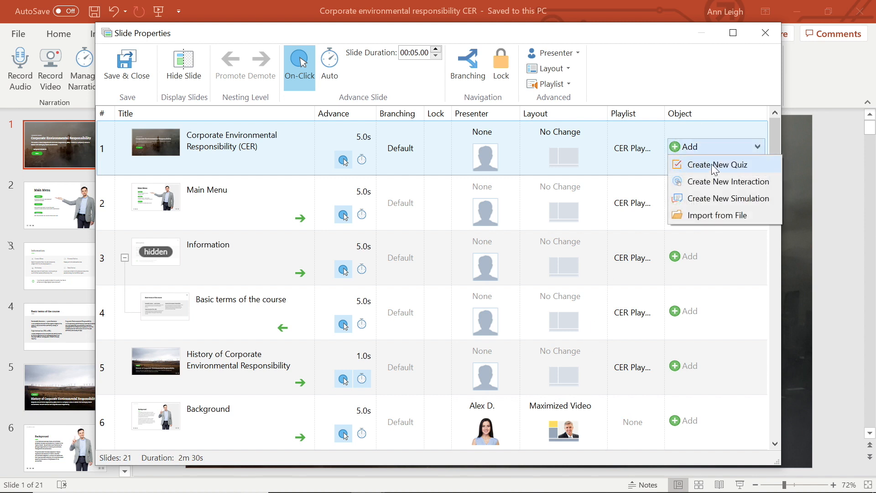
mouse_move(727, 198)
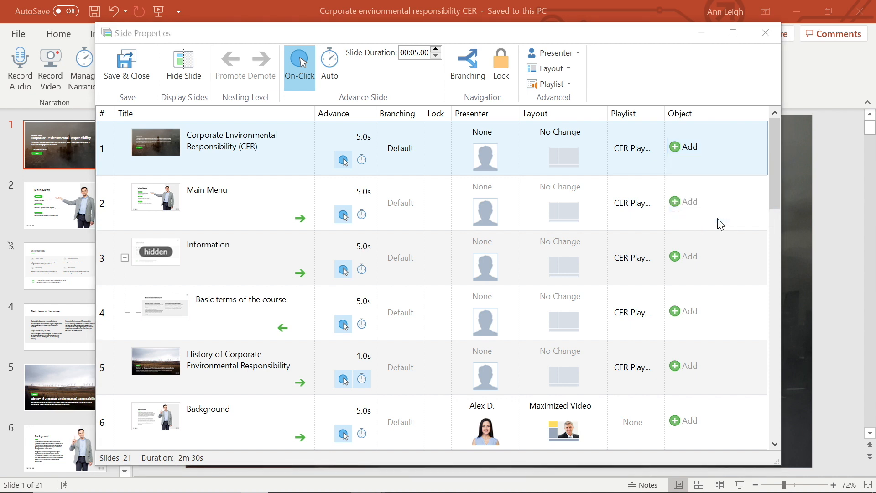
- Scroll to slide 10 and review its quiz branching settings without changes
left_click(485, 350)
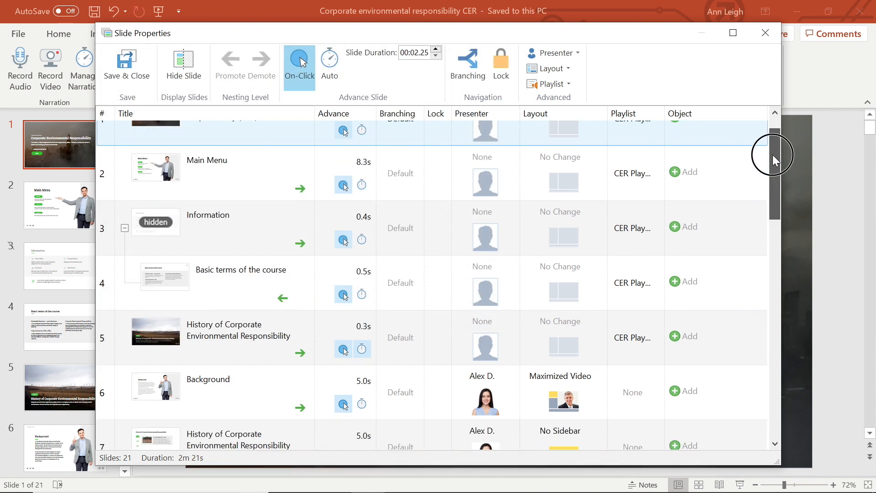
scroll("down", 3)
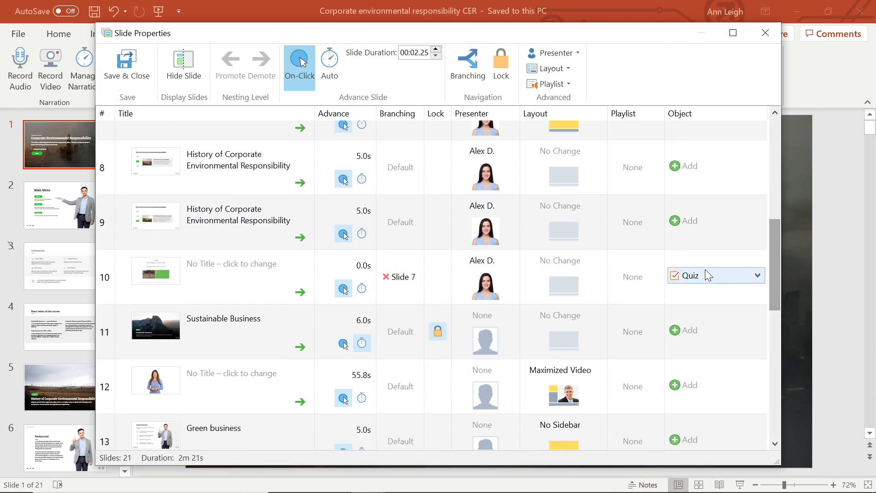
left_click(757, 275)
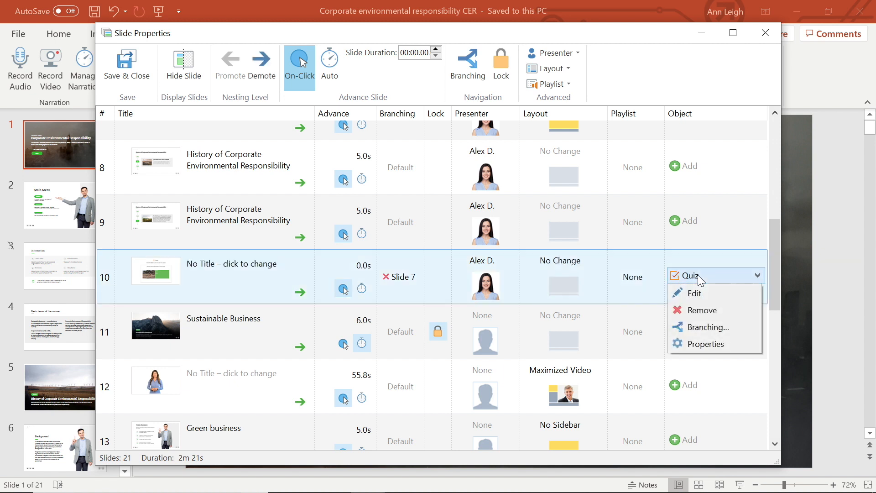
left_click(706, 327)
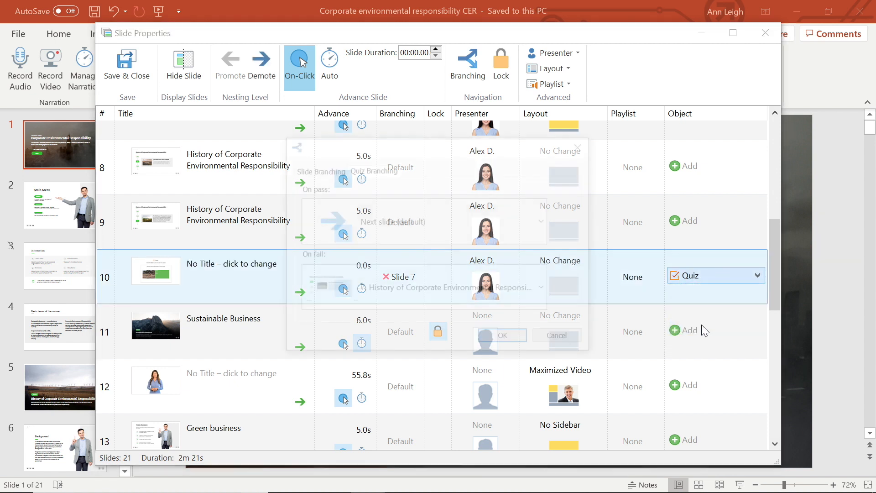
left_click(501, 335)
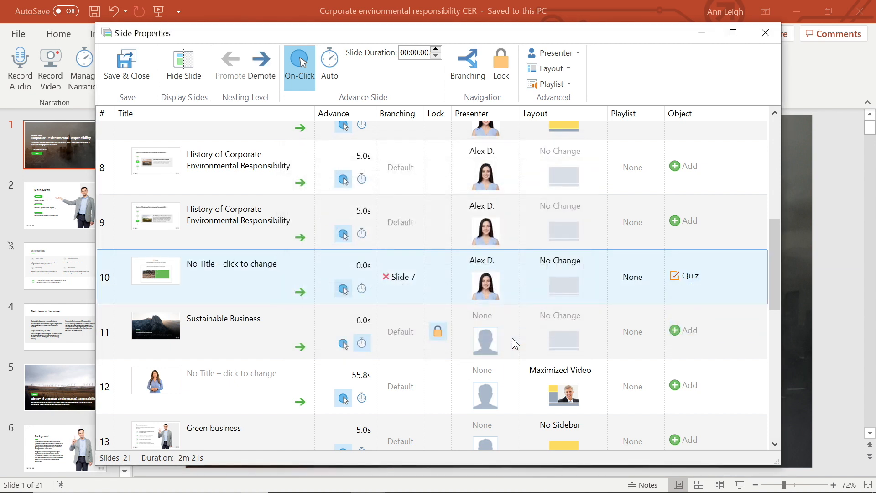
- Confirm slide 10's quiz properties: later slides unlock after passing, interruption allowed
left_click(757, 275)
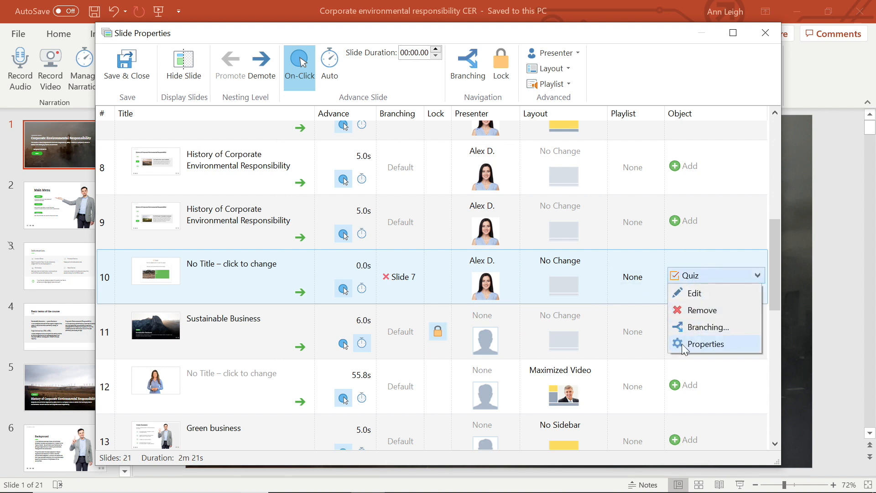
left_click(705, 343)
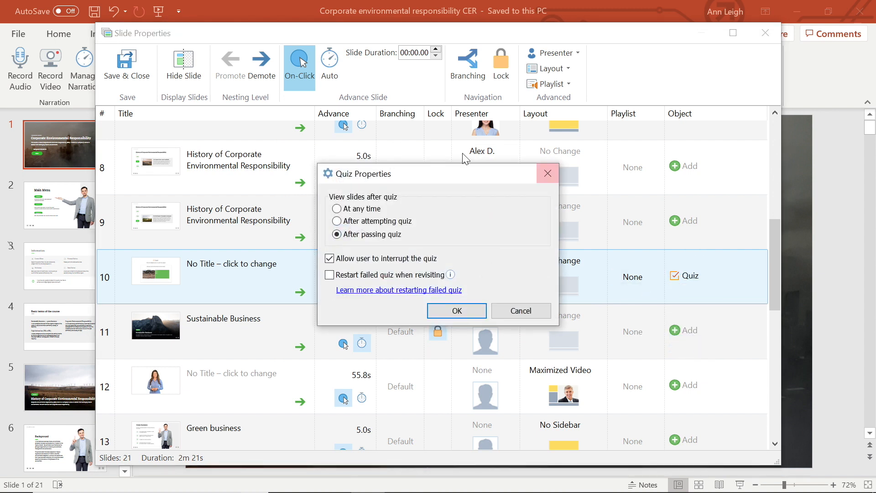
left_click(456, 311)
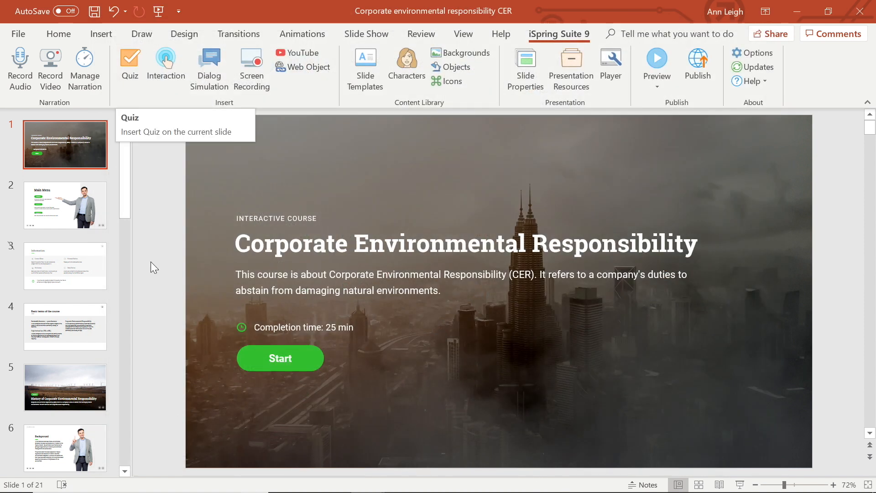
mouse_move(212, 341)
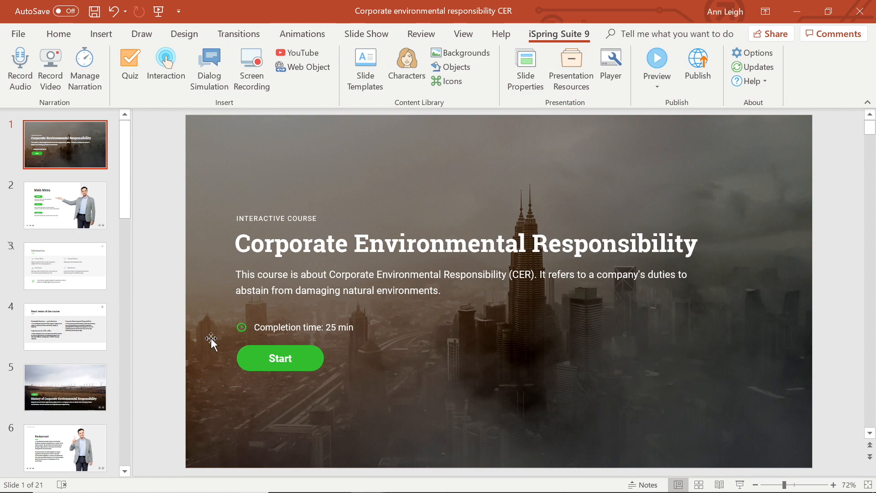